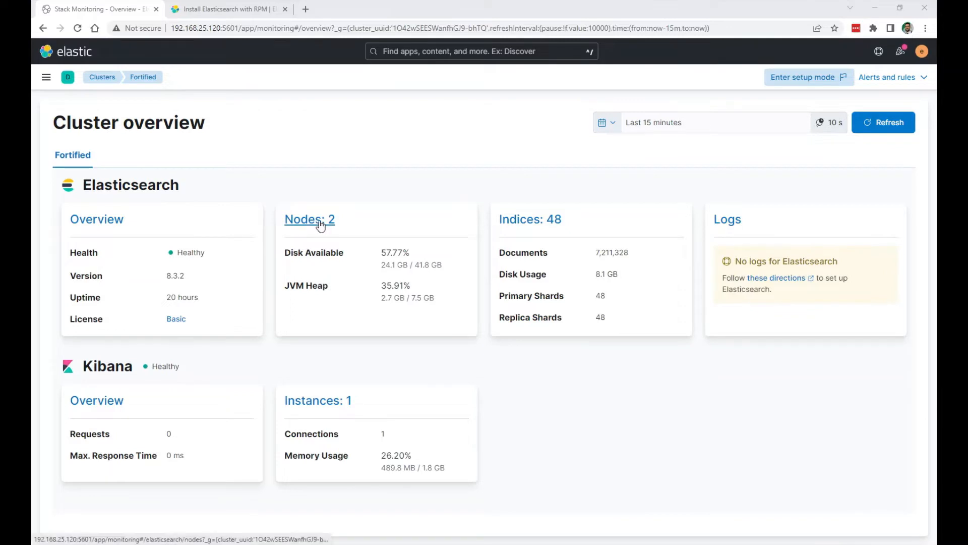
mouse_move(120, 112)
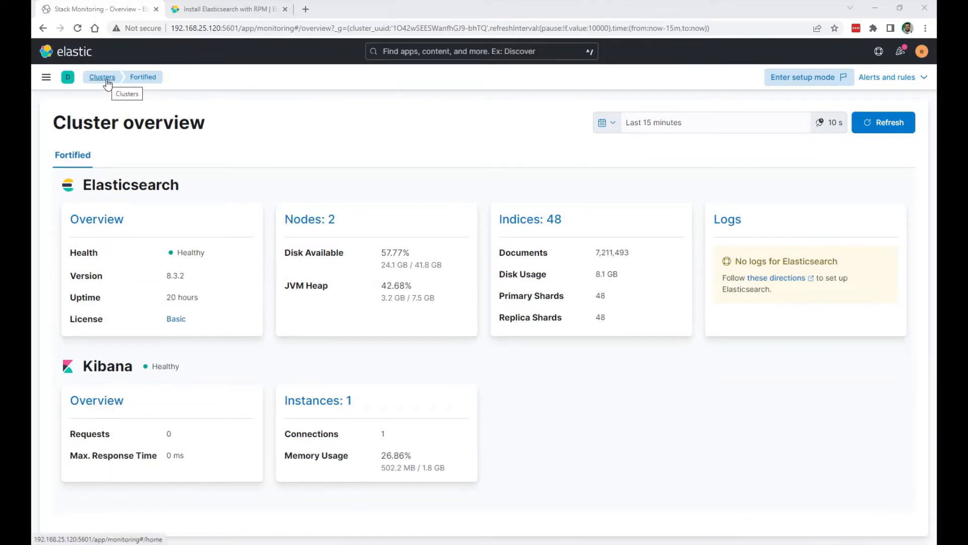
Step: Switch the browser to the 'Install Elasticsearch with RPM' guide beside the chamber3 terminal
click(45, 77)
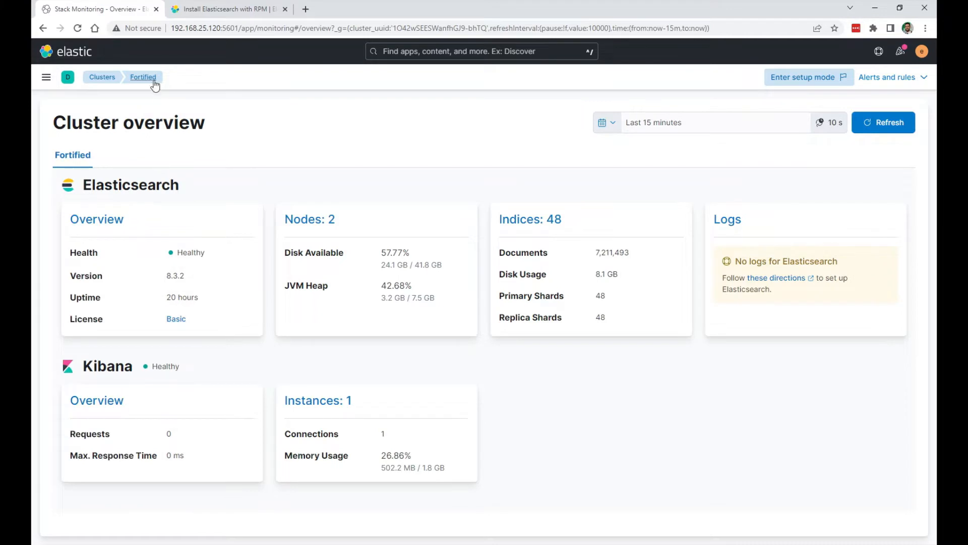
mouse_move(143, 77)
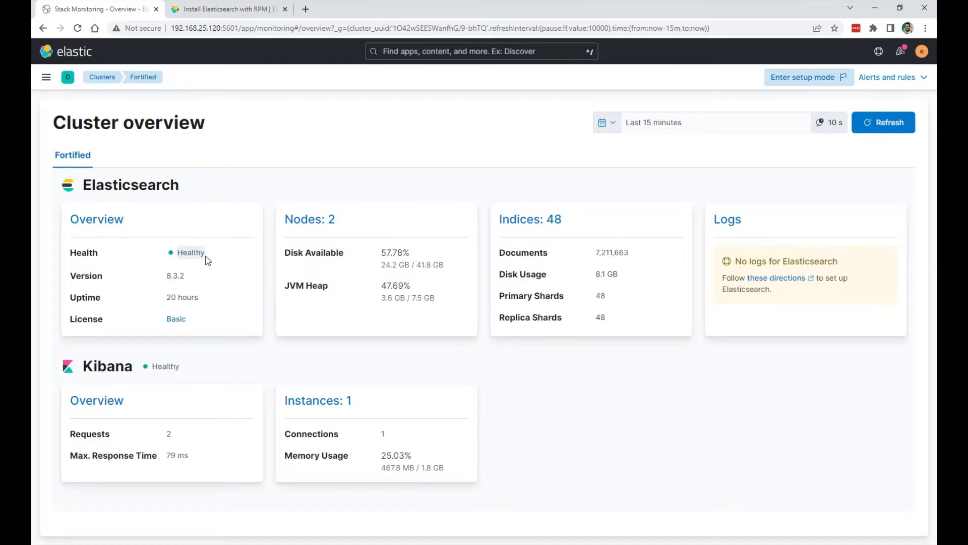
mouse_move(310, 218)
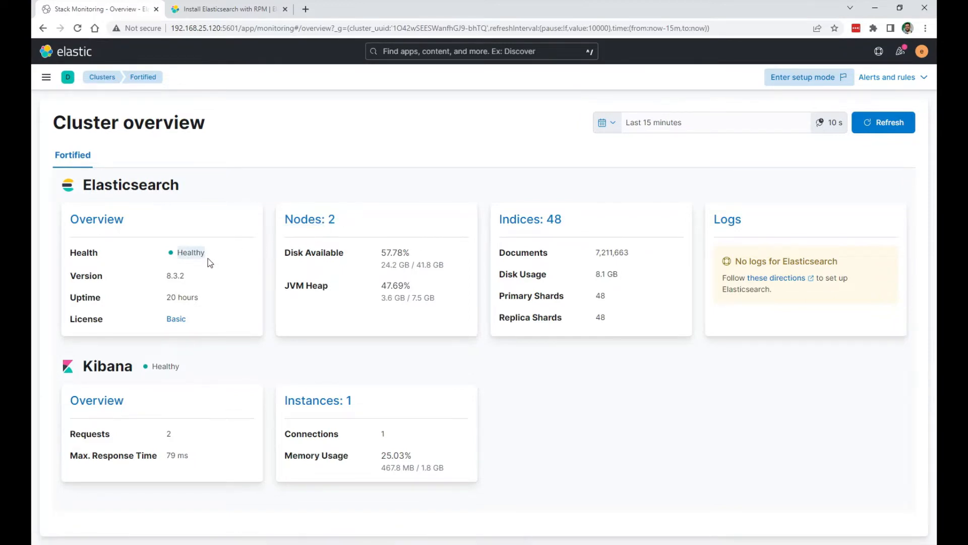
mouse_move(189, 279)
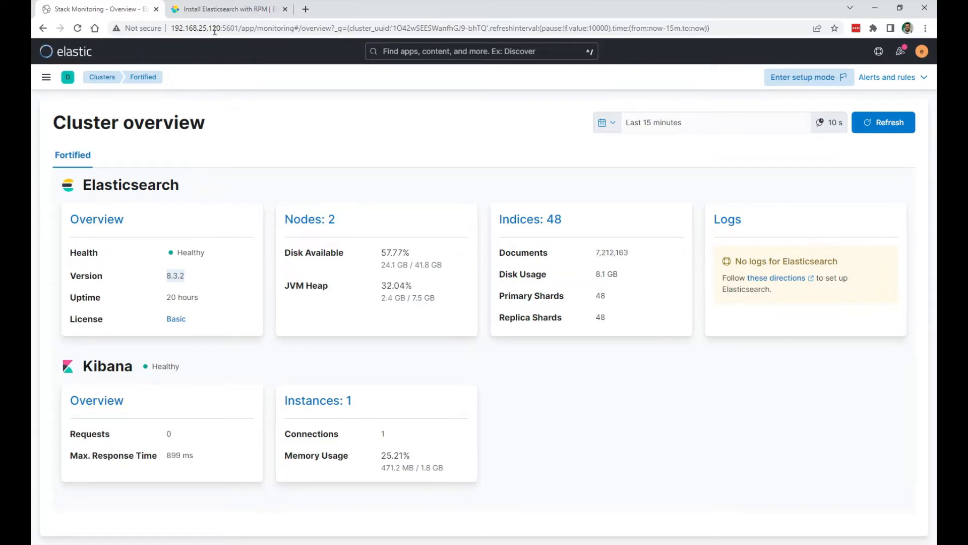
click(229, 9)
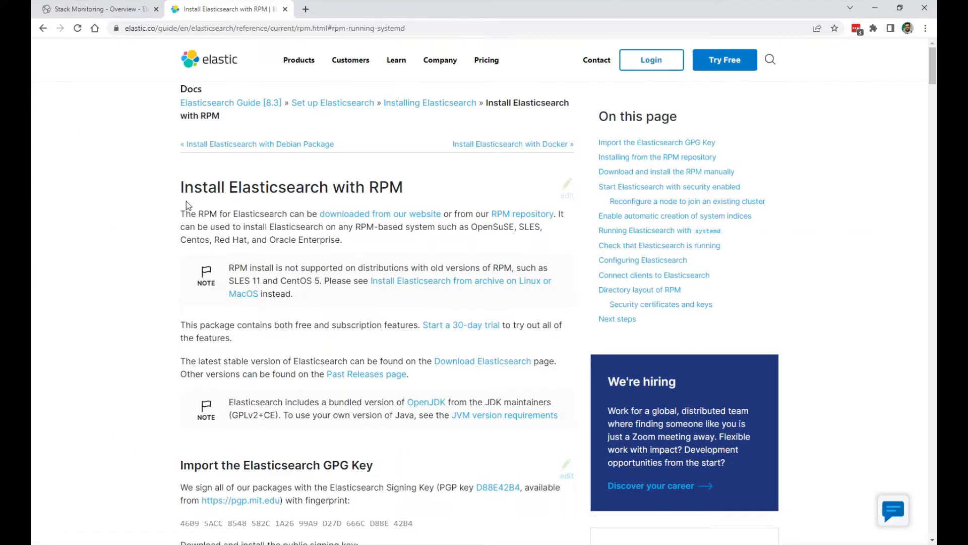
mouse_move(167, 391)
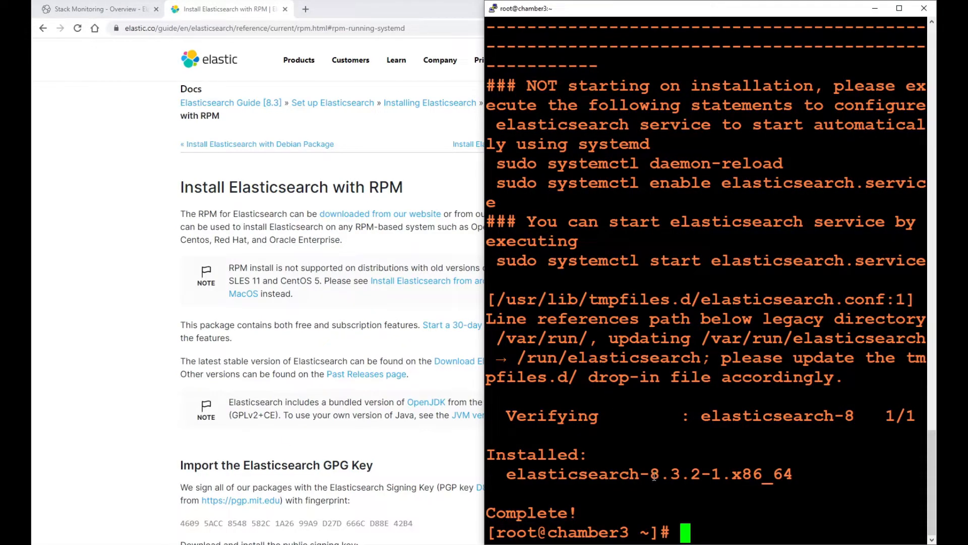
Step: Mark the enrollment token placeholder in chamber3's security autoconfiguration output
double_click(672, 474)
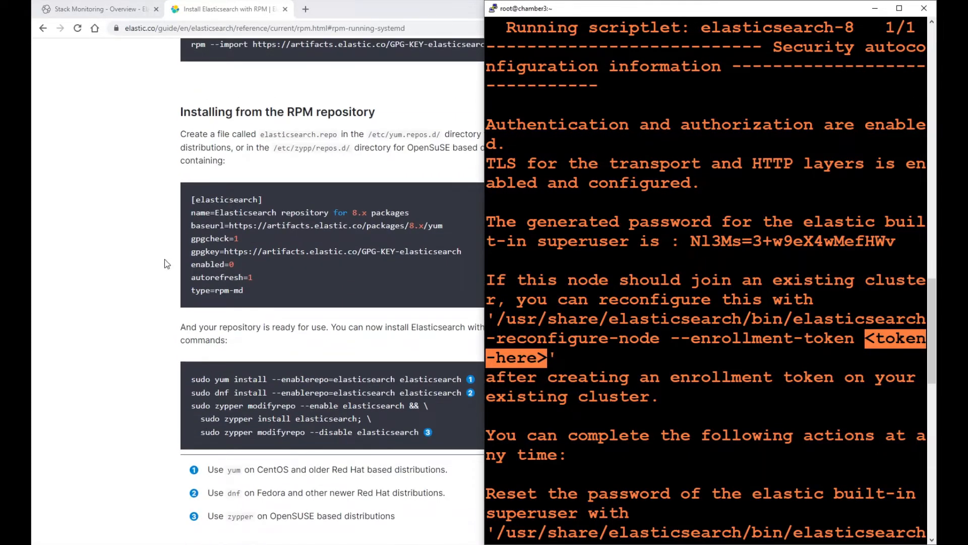
Step: Scroll the RPM guide to 'Reconfigure a node to join an existing cluster' and mark the token command
scroll(down, 3)
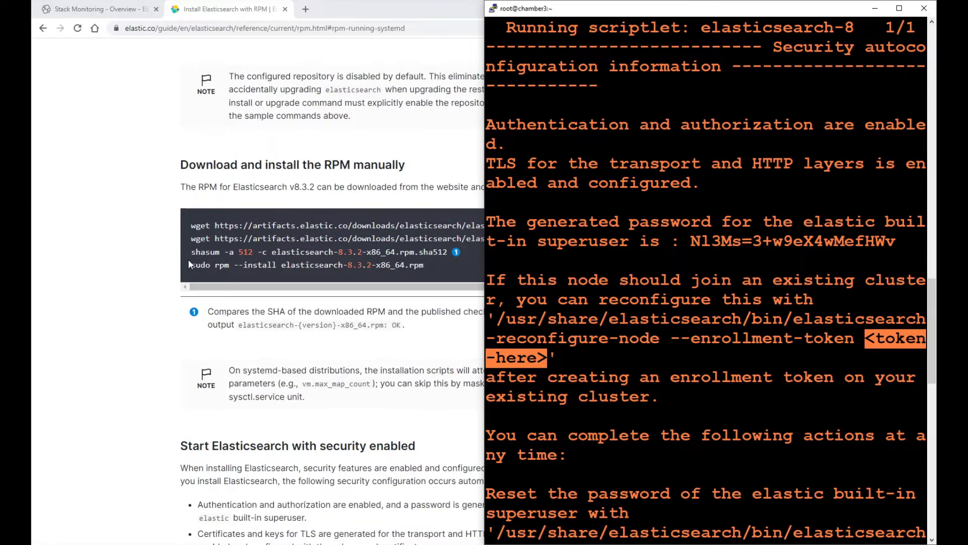
scroll(down, 3)
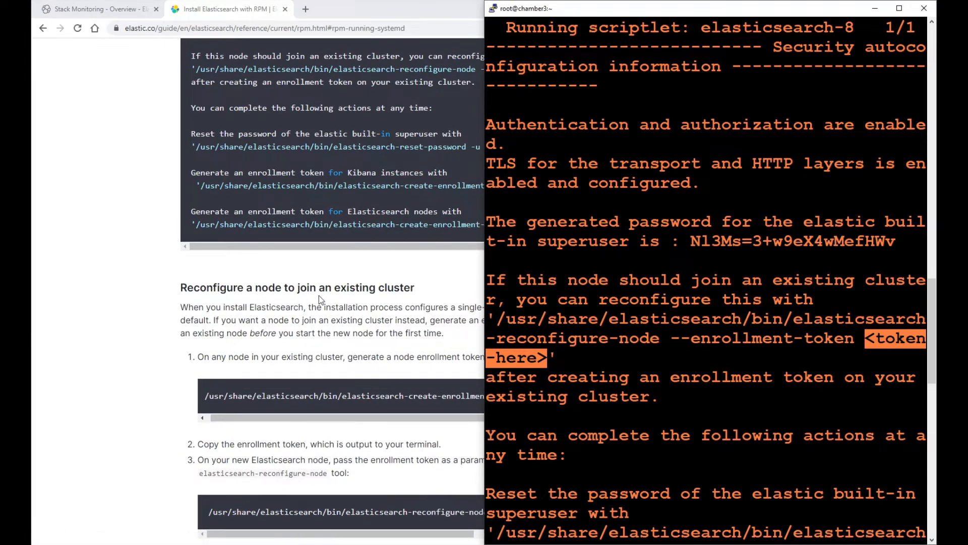
scroll(down, 3)
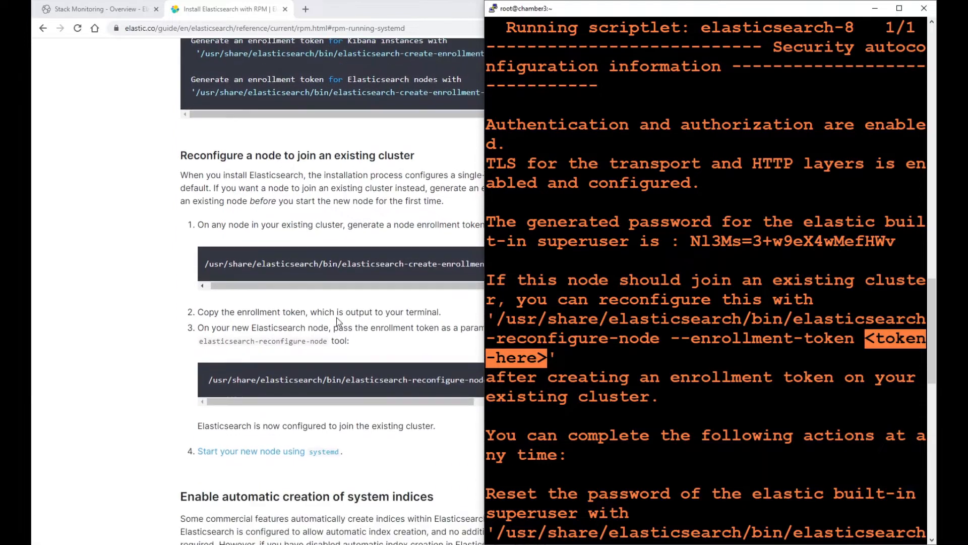
scroll(down, 3)
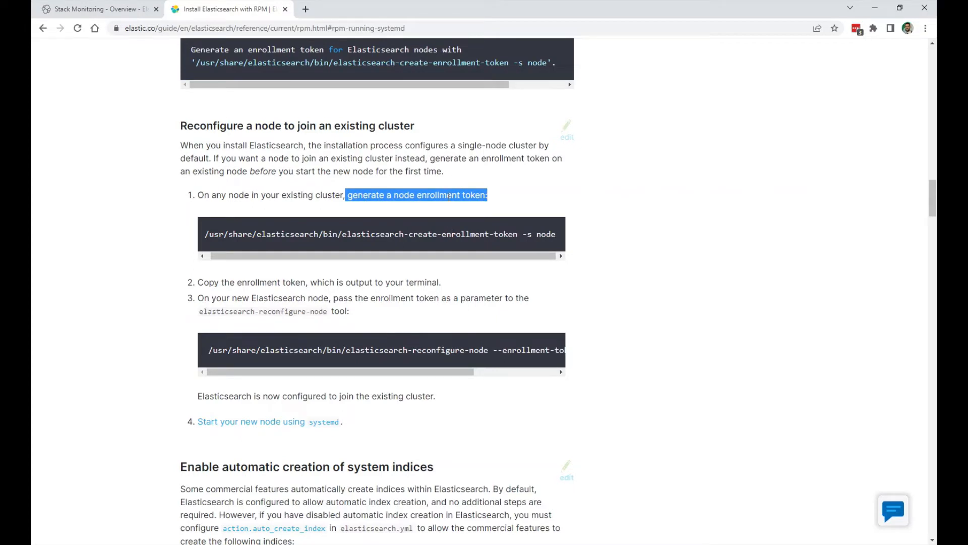
mouse_move(435, 250)
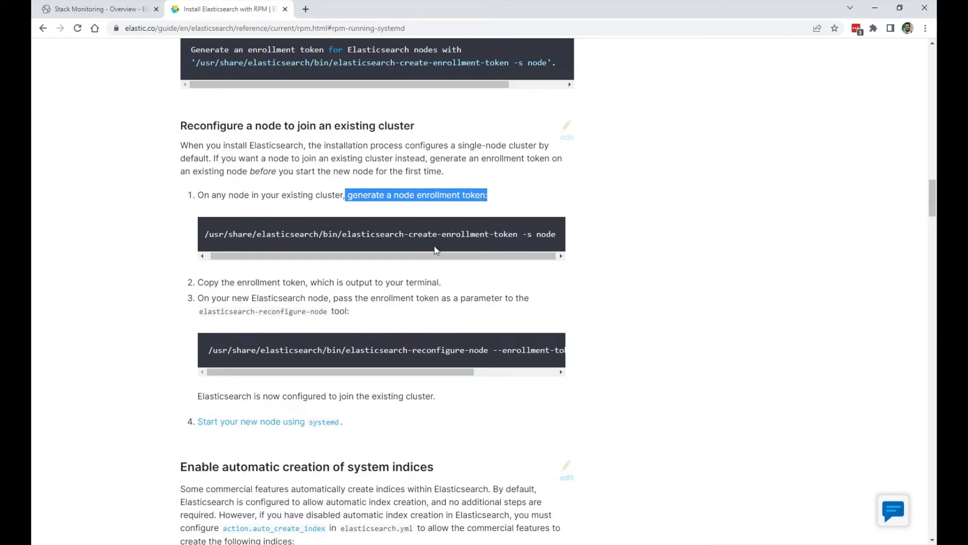
mouse_move(349, 360)
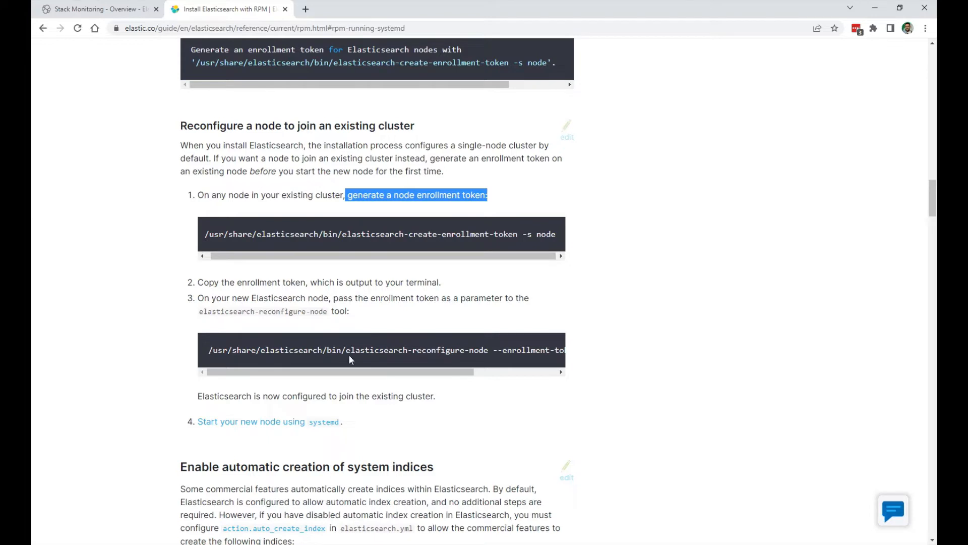
double_click(417, 350)
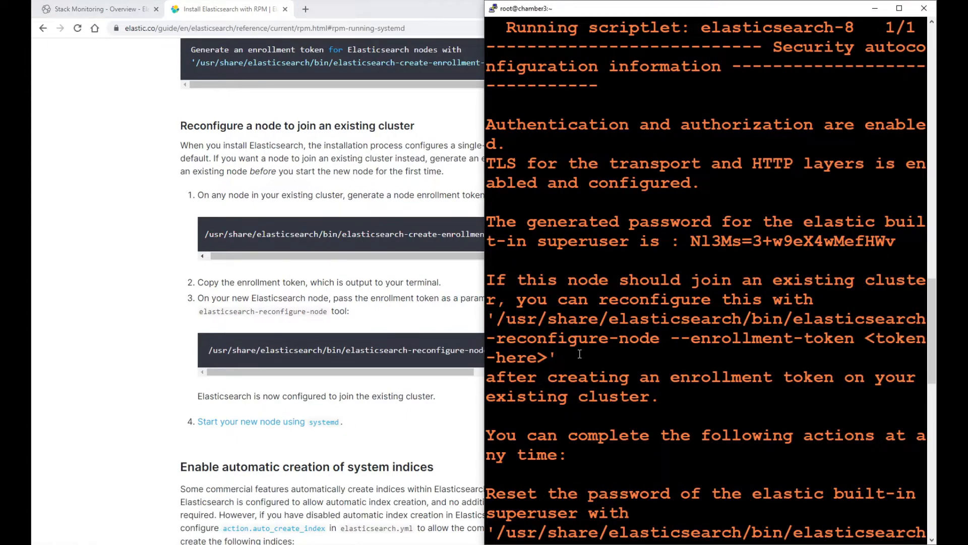
mouse_move(525, 13)
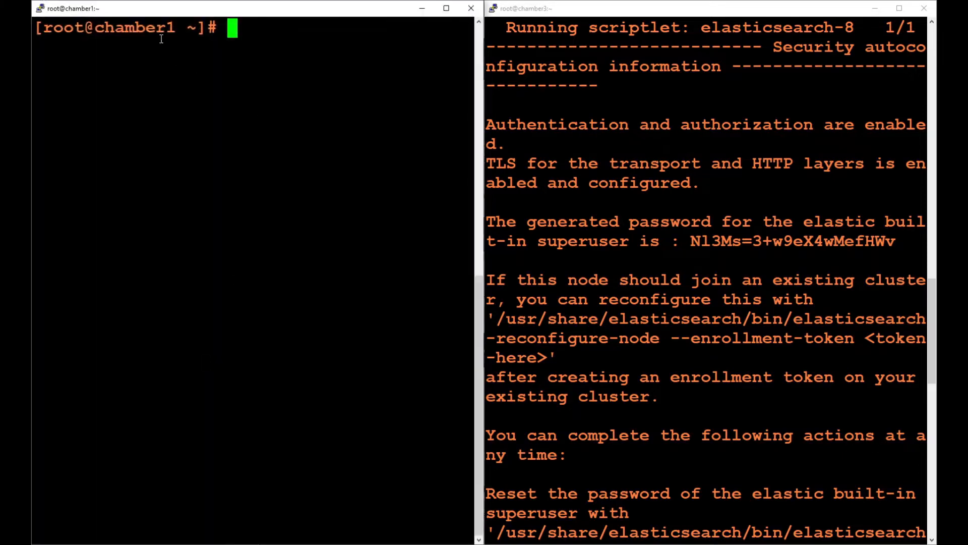
Step: Point out the chamber1 host name in its PuTTY session title
double_click(135, 27)
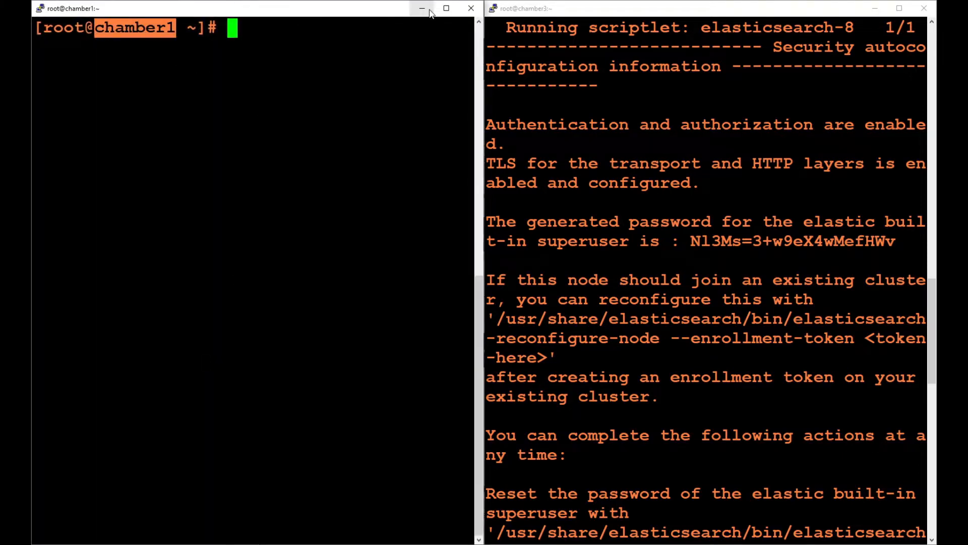
mouse_move(422, 9)
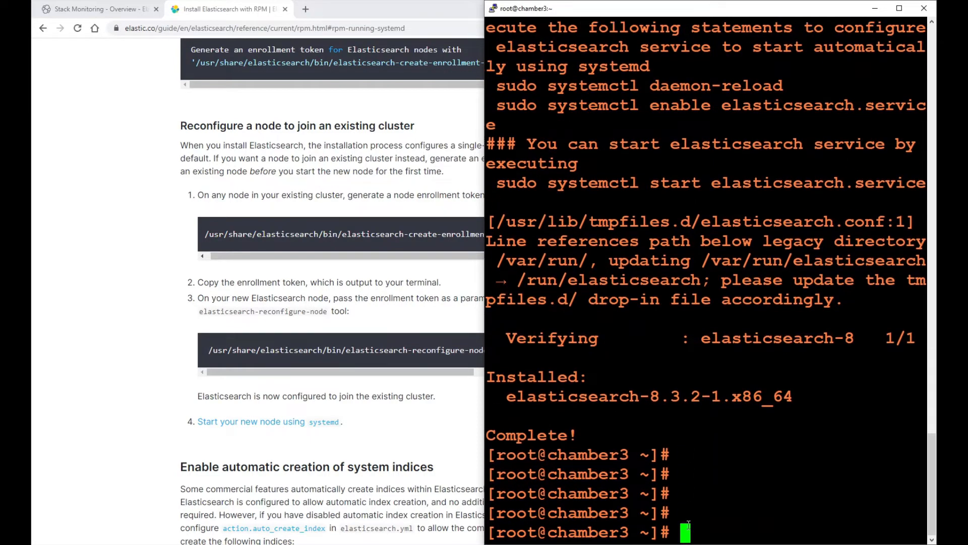
Step: Open /etc/elasticsearch/elasticsearch.yml in nano on chamber3
text(nano /)
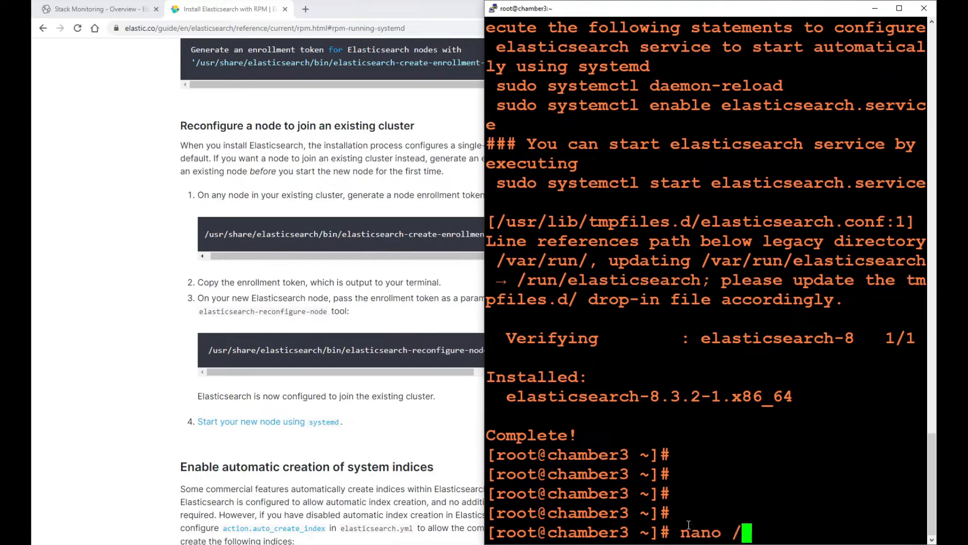
text(etc/elasticsearch/)
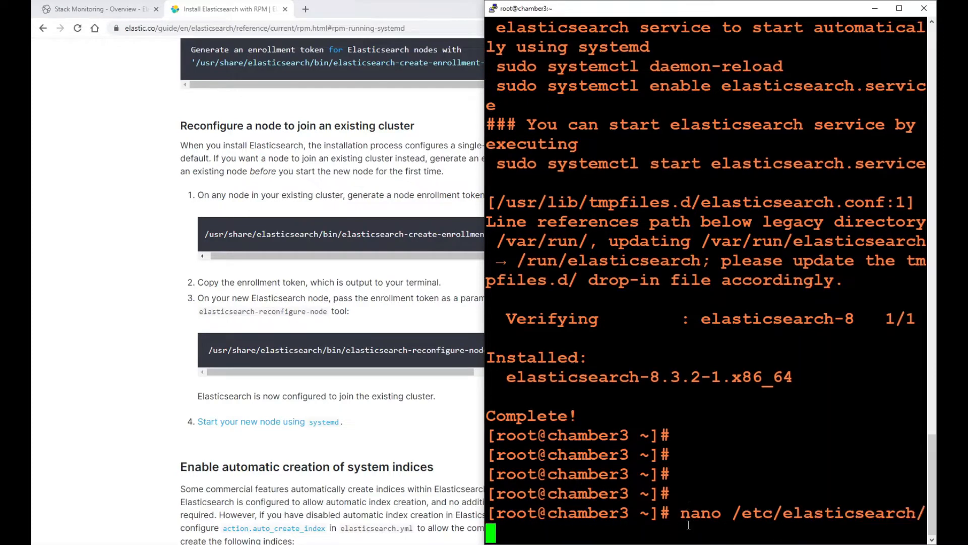
text(elasticsearch)
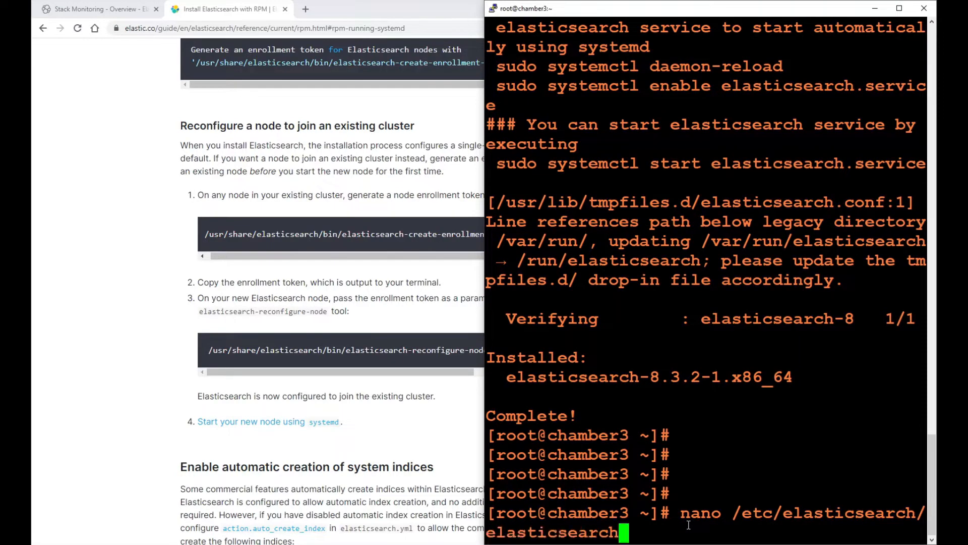
key(Enter)
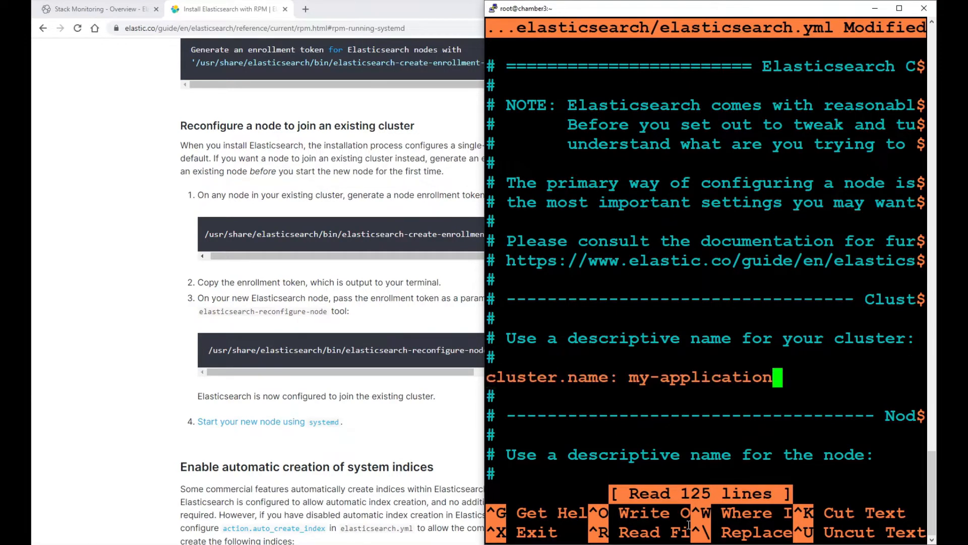
Step: Set cluster.name to Fortified and start node.name as chamber3
key(BackSpace)
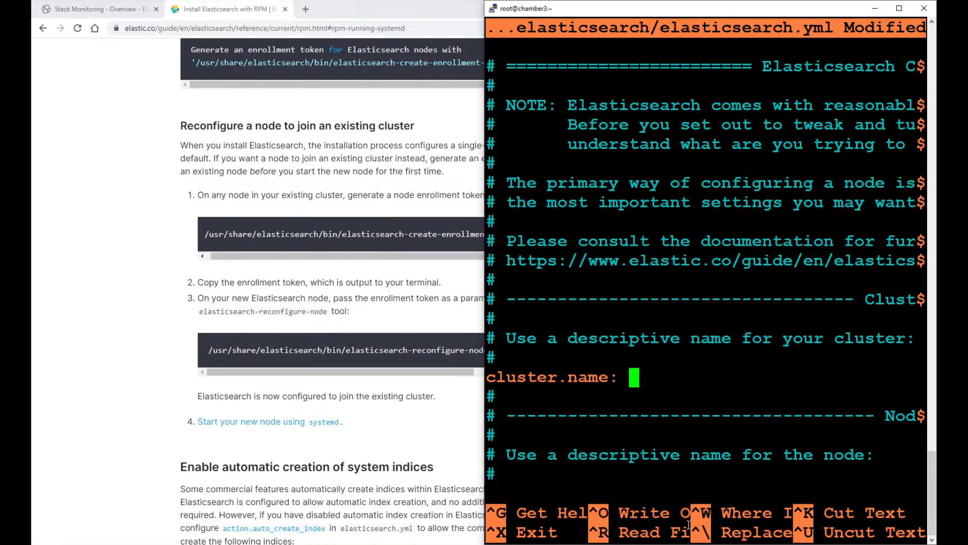
text(Forti)
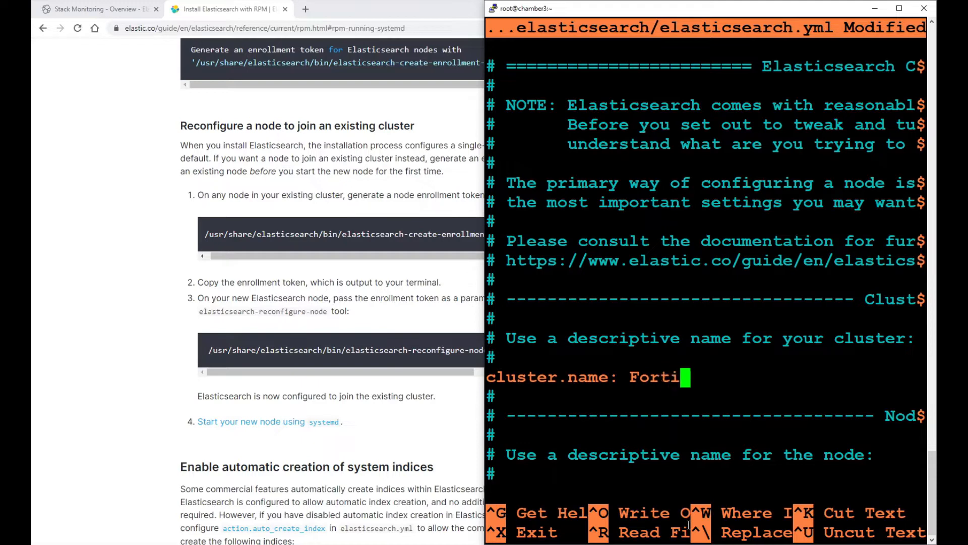
text(fied)
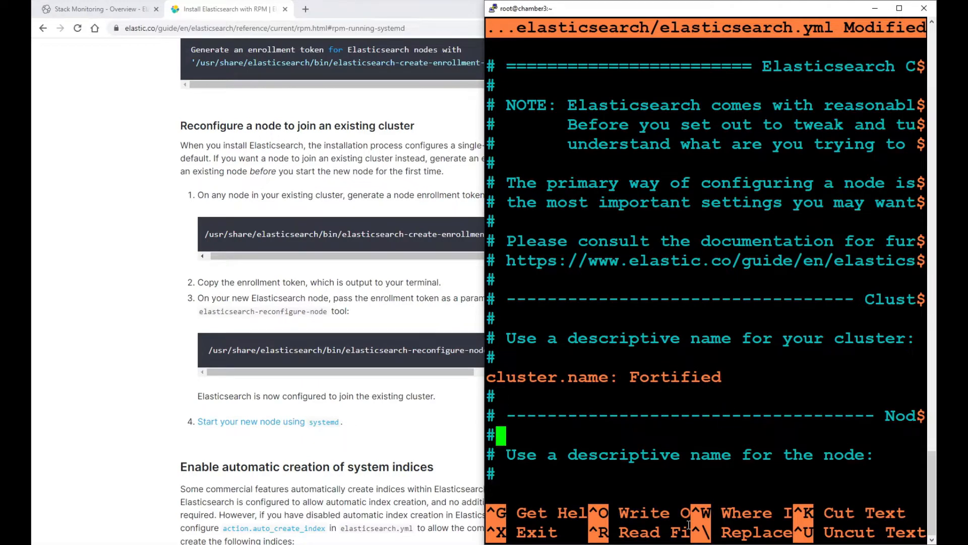
scroll(down, 3)
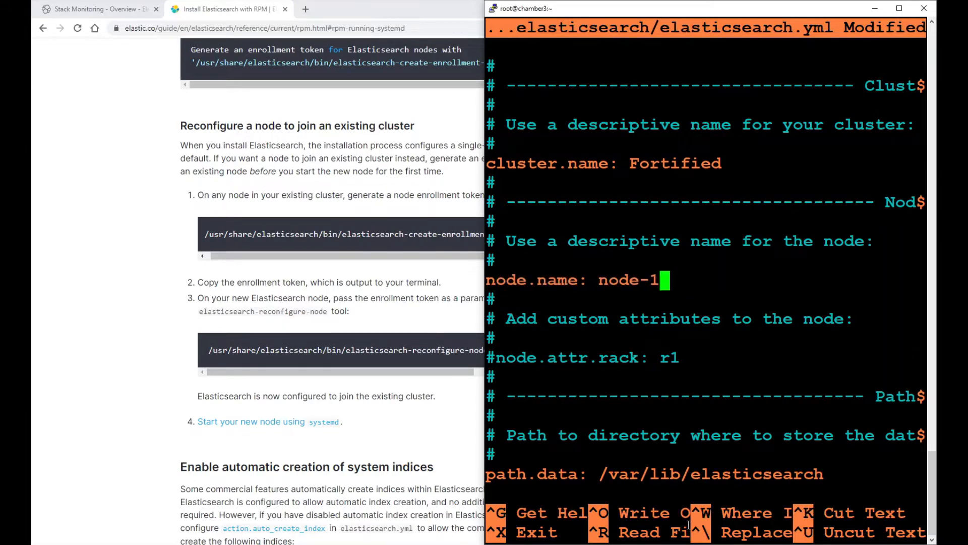
text(cham)
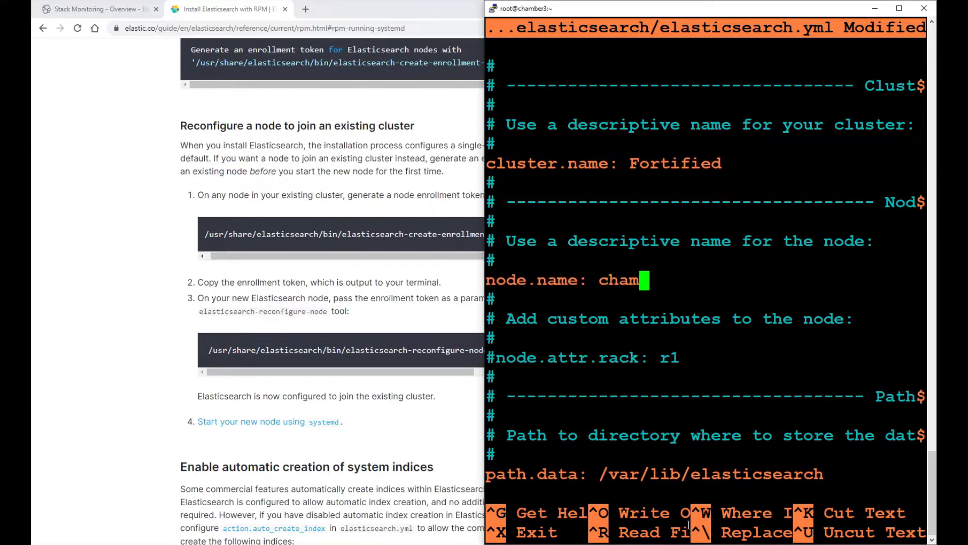
Step: Finish node.name chamber3 and set network.host to 192.168.25.102
text(ber3)
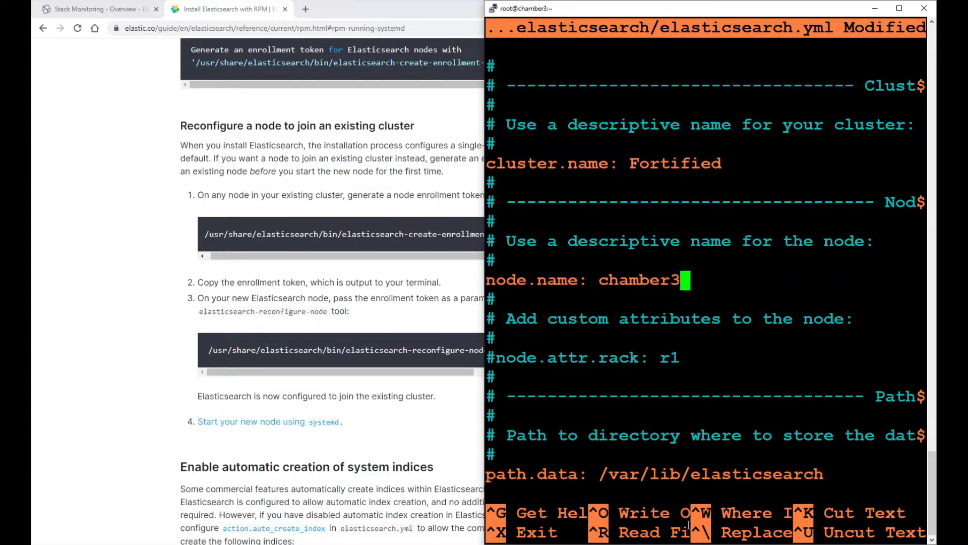
scroll(down, 3)
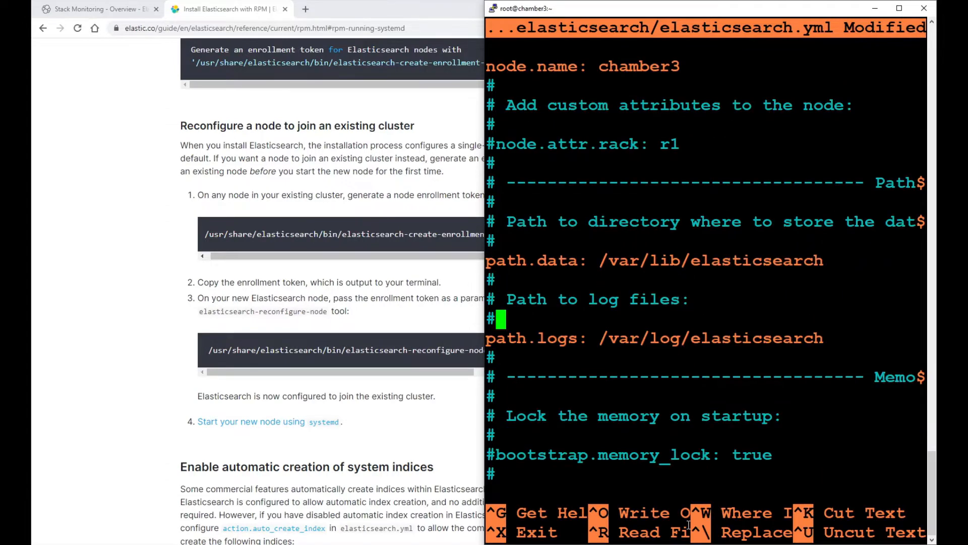
key(Down)
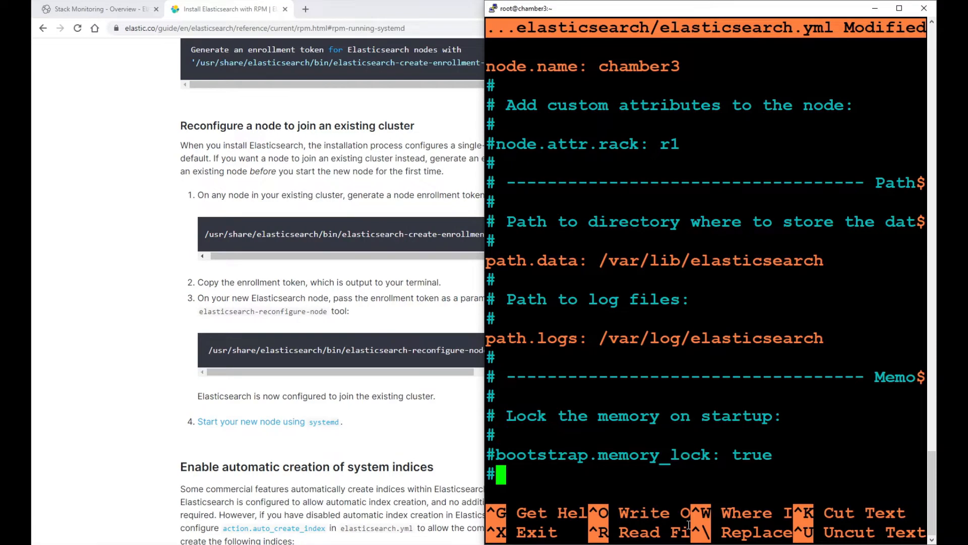
scroll(down, 3)
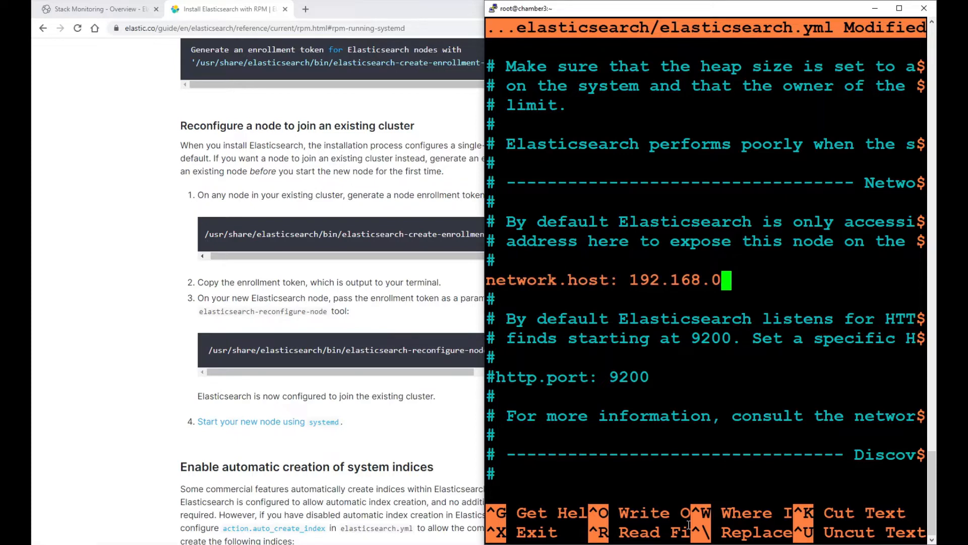
text(5.)
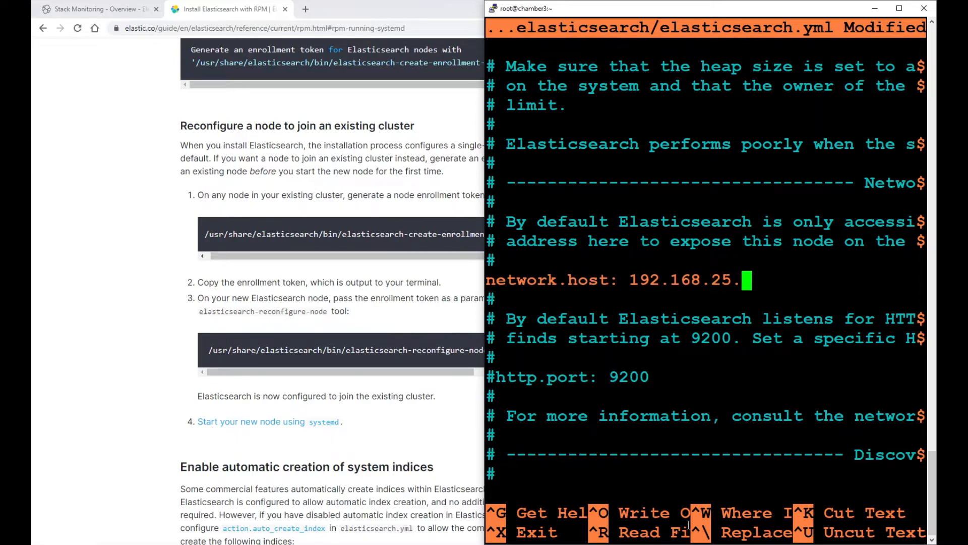
text(102)
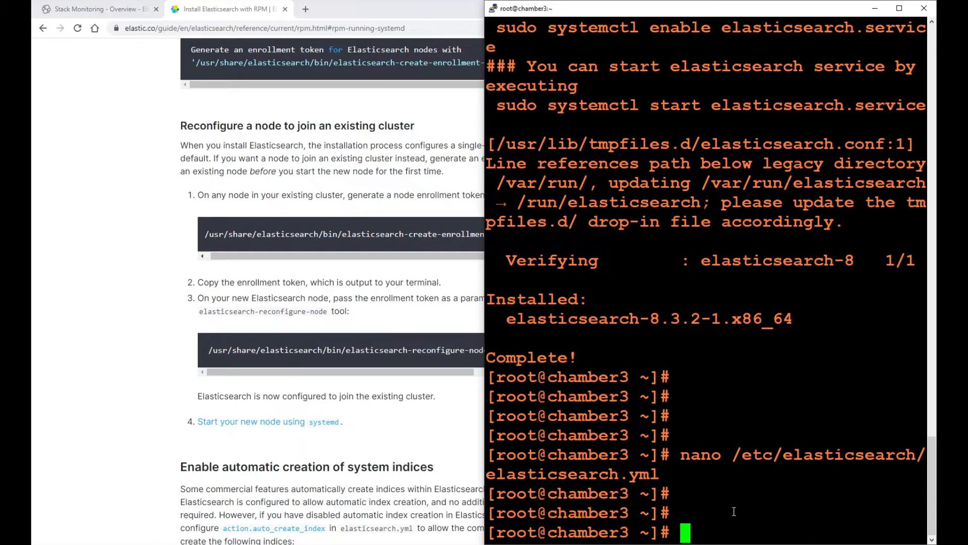
mouse_move(724, 276)
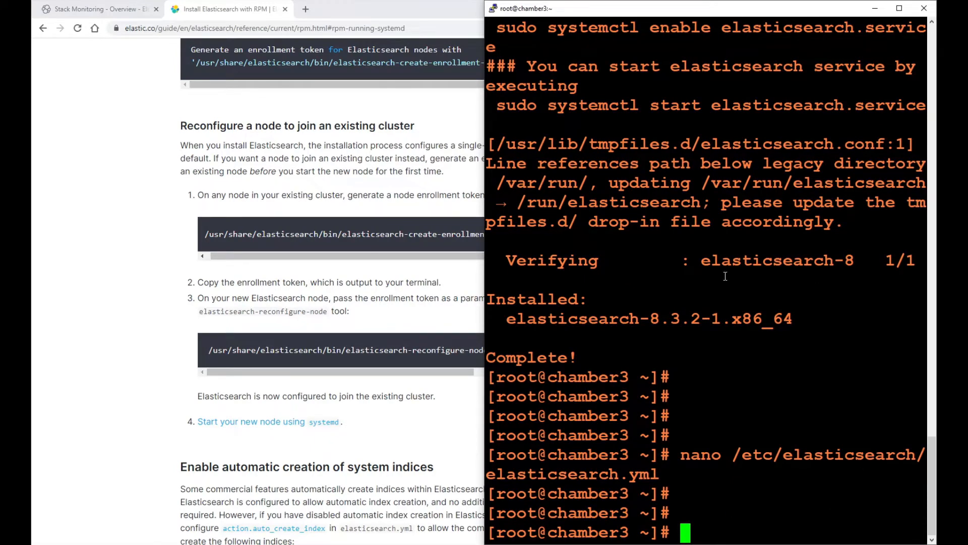
mouse_move(694, 457)
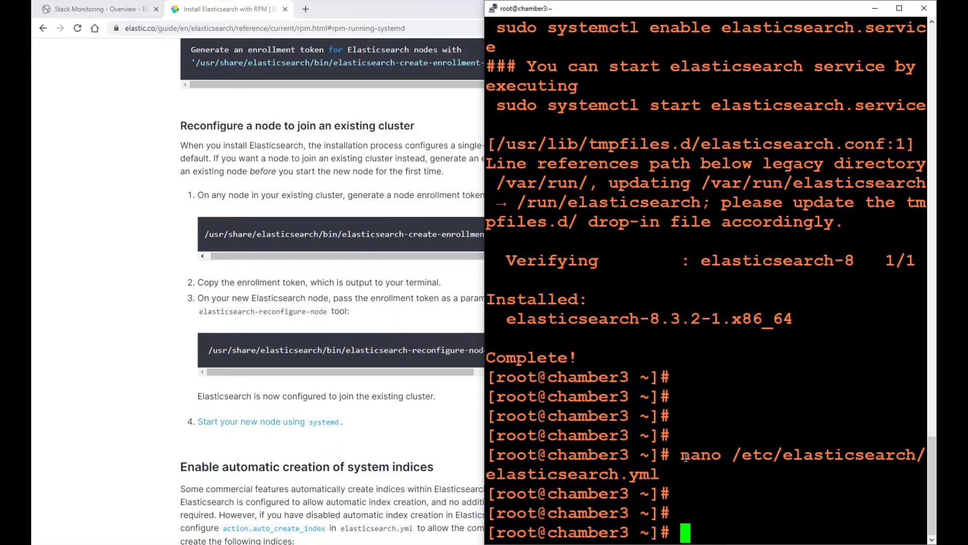
Step: Permanently open port 9200/tcp with firewall-cmd on chamber3
text(fire)
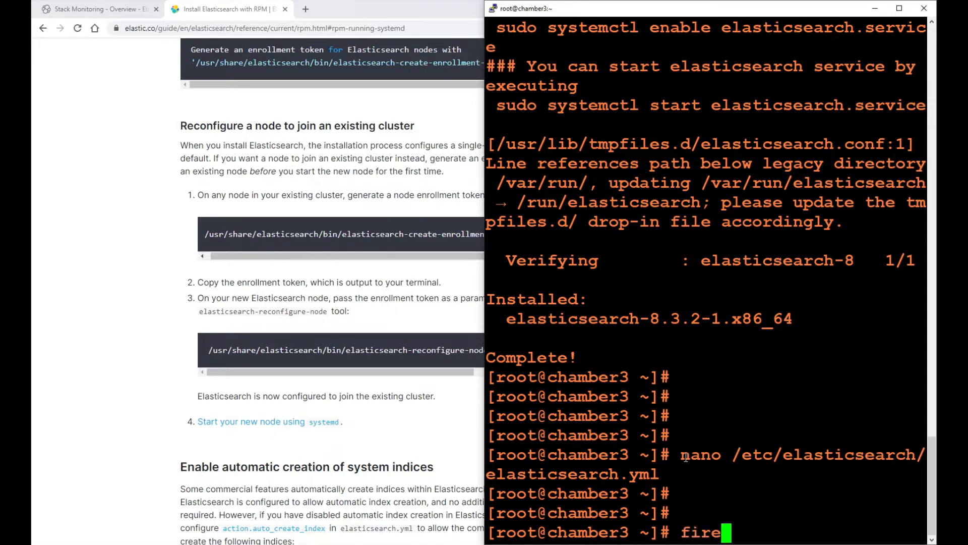
text(wall-cmd)
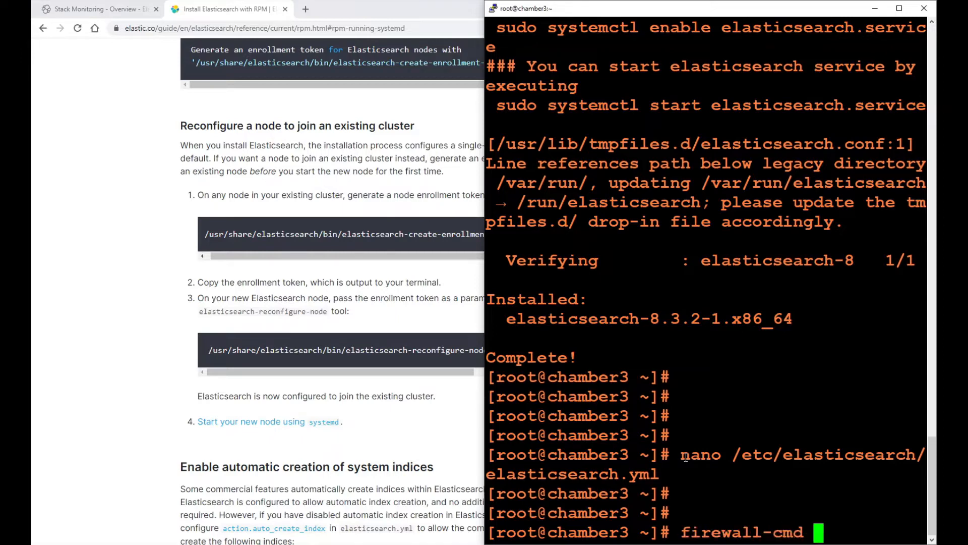
text(--add-port=)
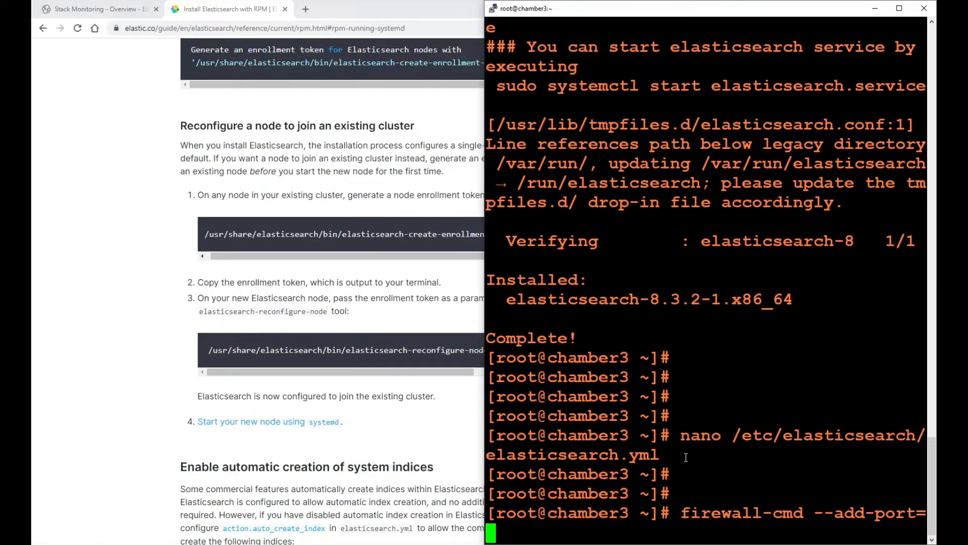
text(9200/tc)
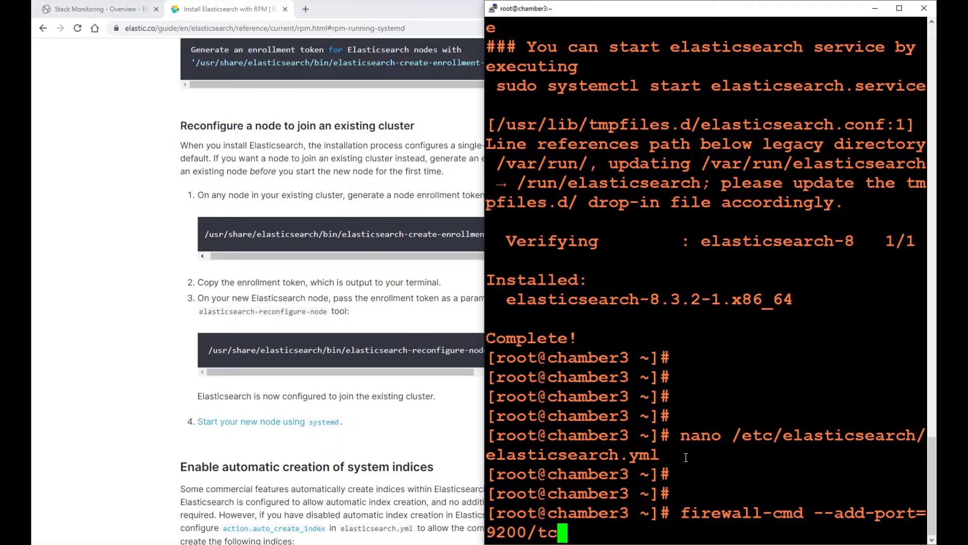
text(==)
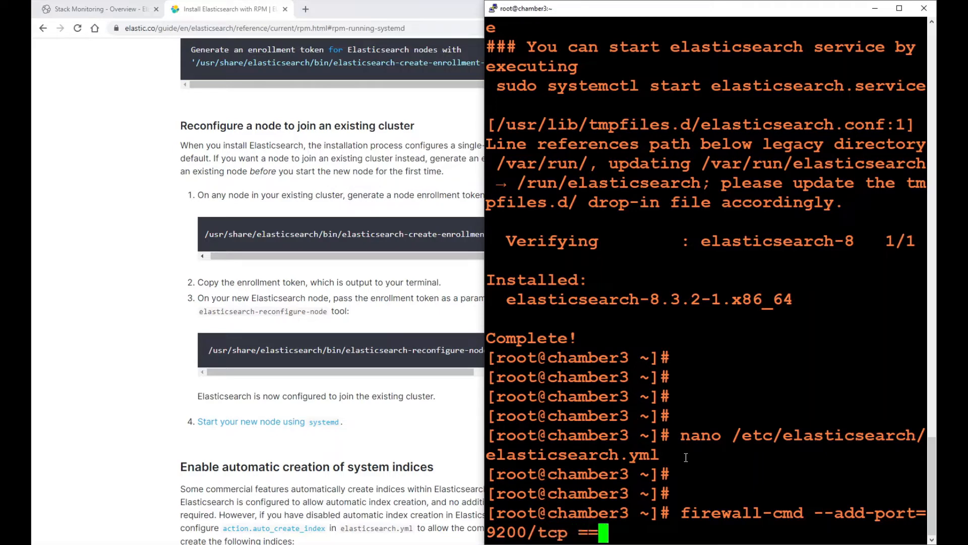
text(--permanent)
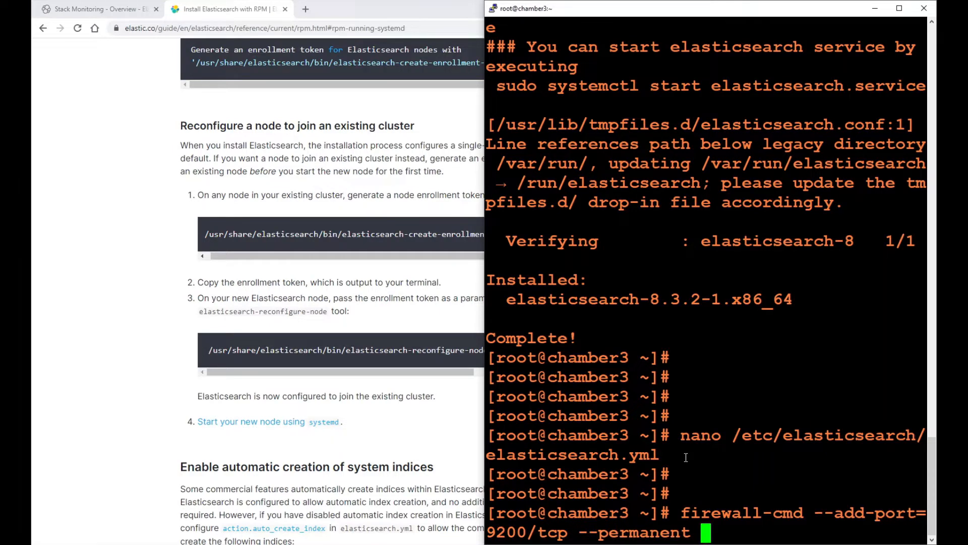
key(Return)
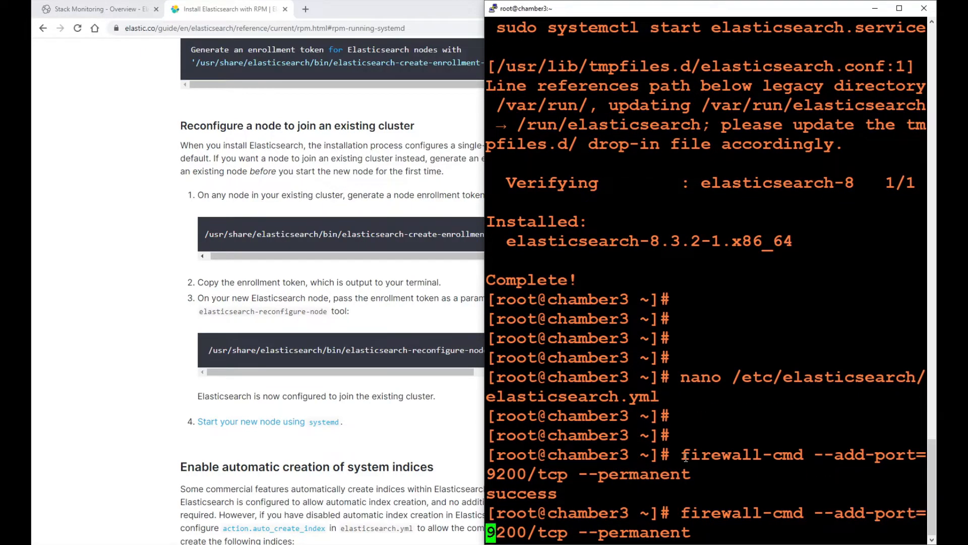
Step: Repeat for port 9300/tcp, then reload the firewall and list the active zone's ports
text(3)
text(firewall)
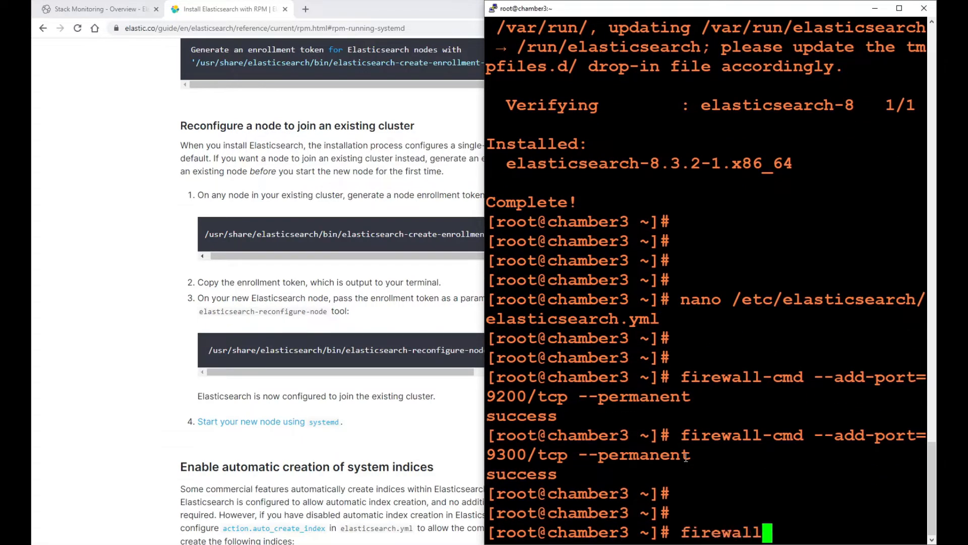
text(-cmd --reload)
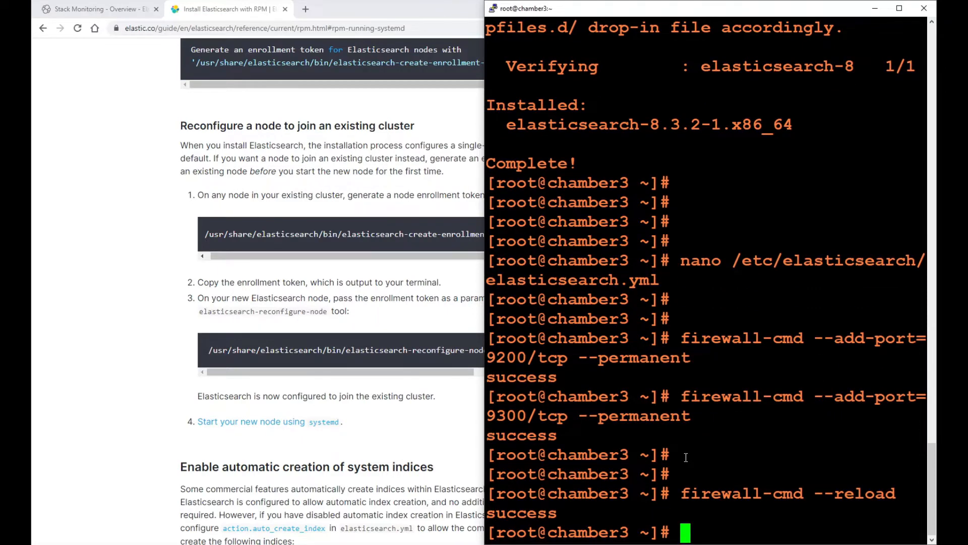
text(firewall-cmd --list-all)
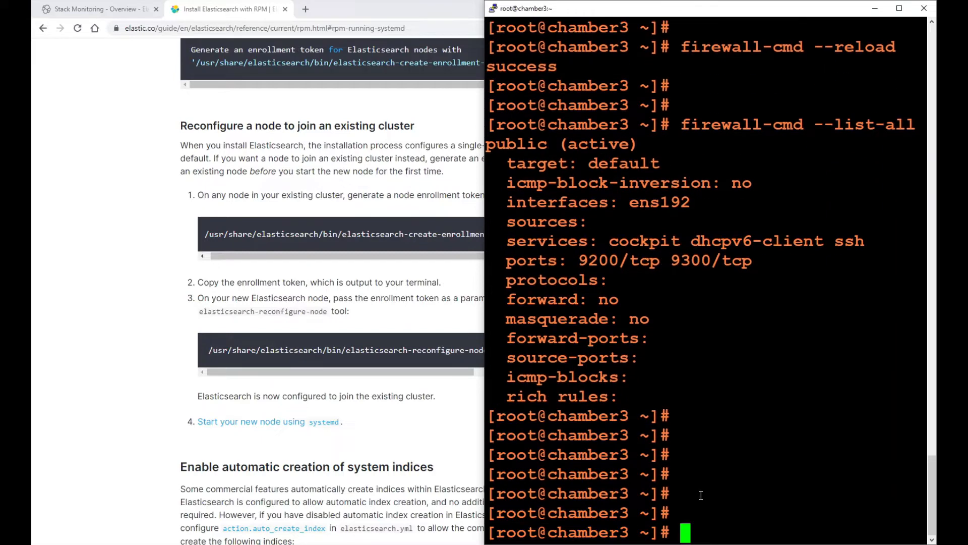
mouse_move(274, 460)
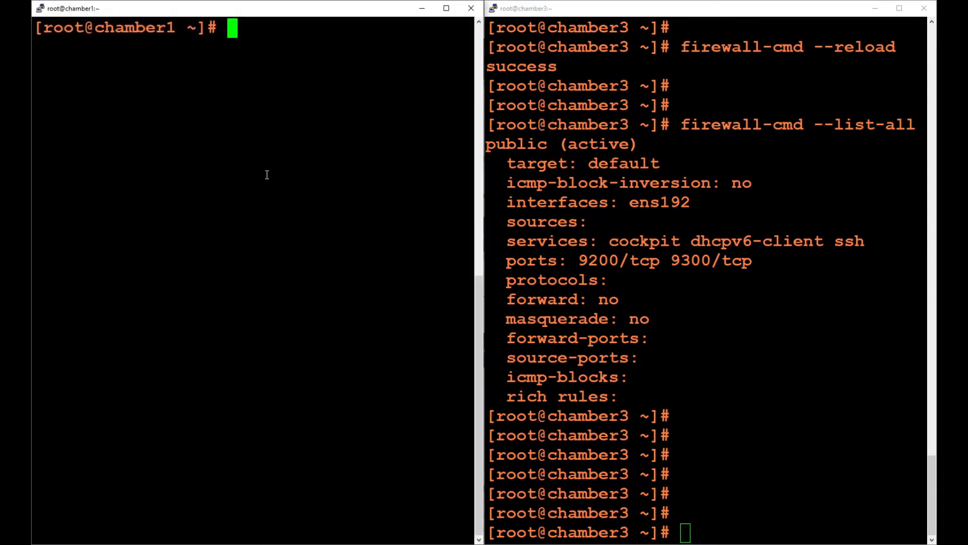
mouse_move(256, 16)
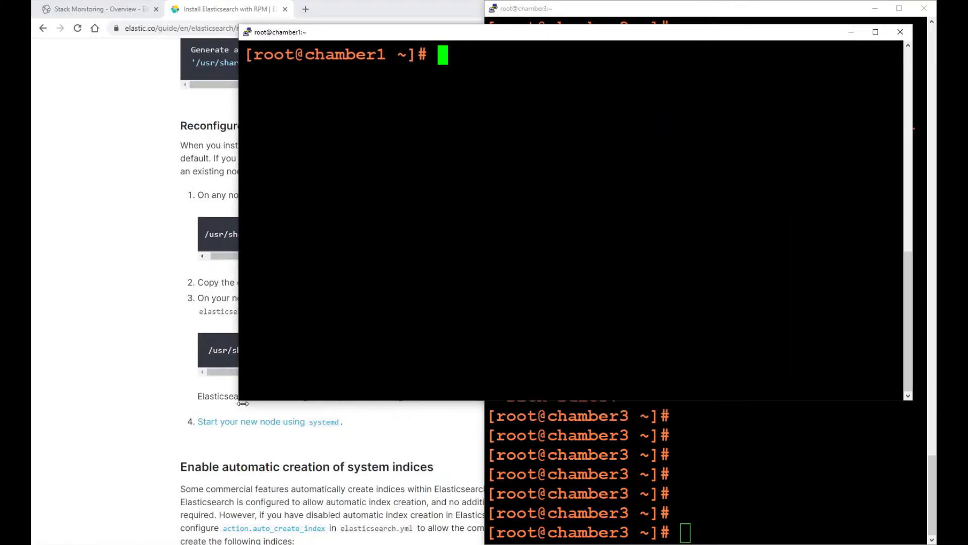
Step: On chamber1, review elasticsearch-create-enrollment-token --help and pick out the -s node scope
click(900, 31)
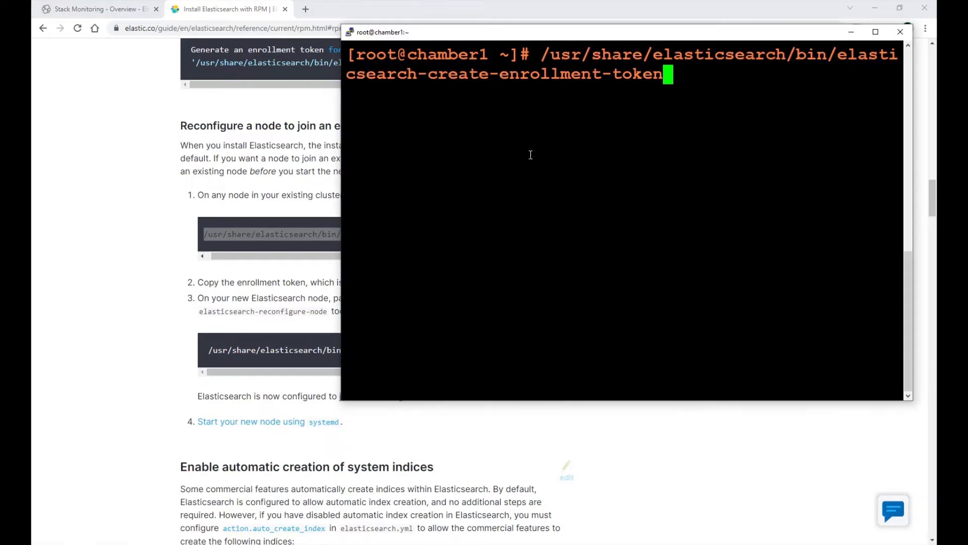
text(--help)
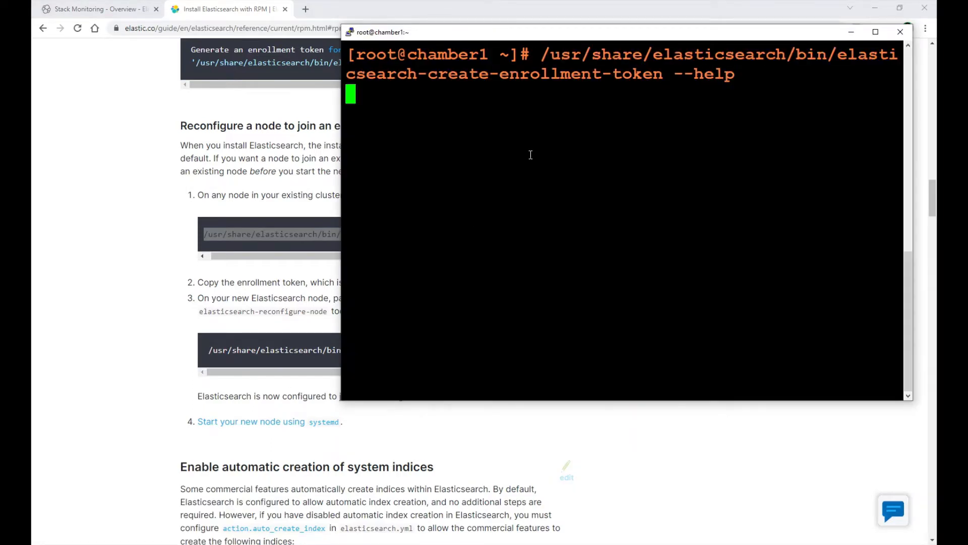
double_click(602, 74)
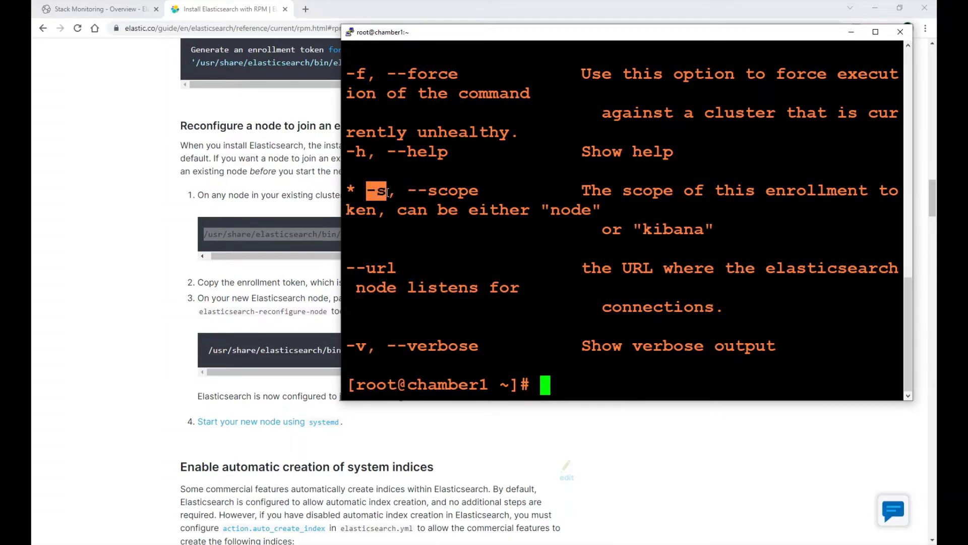
double_click(444, 191)
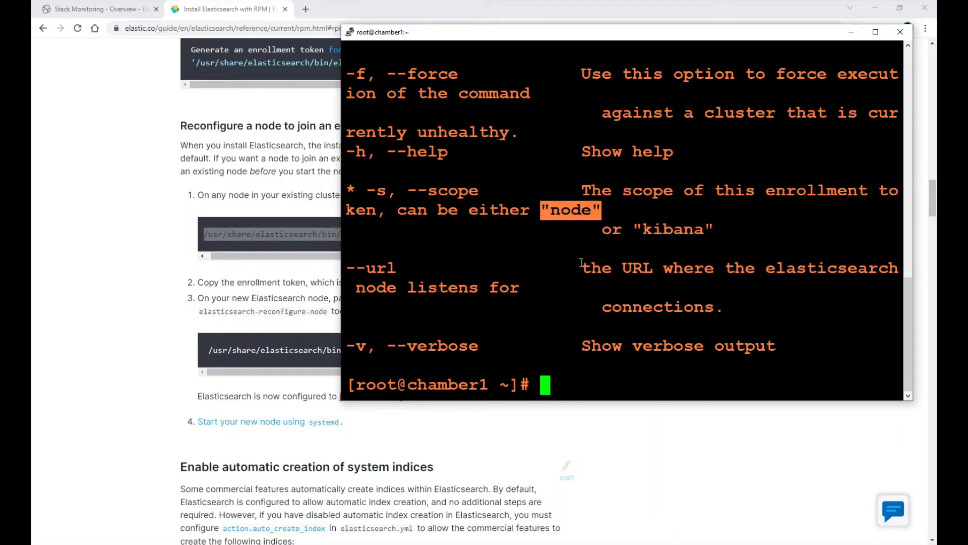
Step: Run elasticsearch-create-enrollment-token with -s node to generate a node enrollment token
text(/usr/share/elasticsearch/bin/elasticsearch-create-enrollment-token --h)
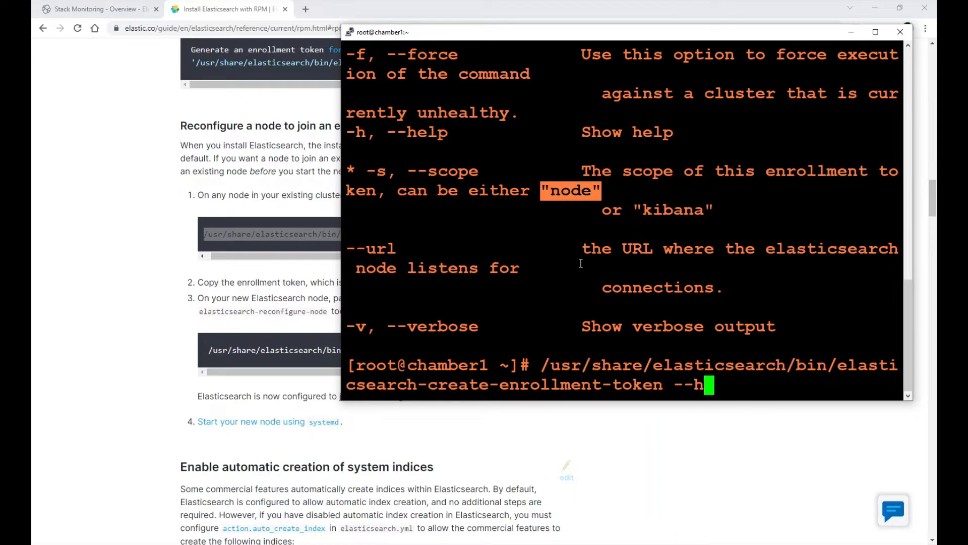
text(-s node)
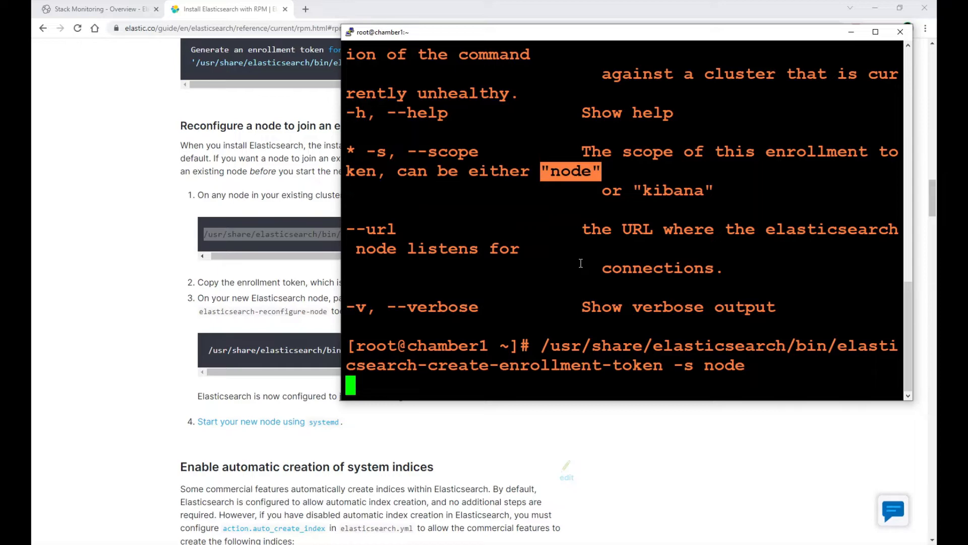
mouse_move(457, 41)
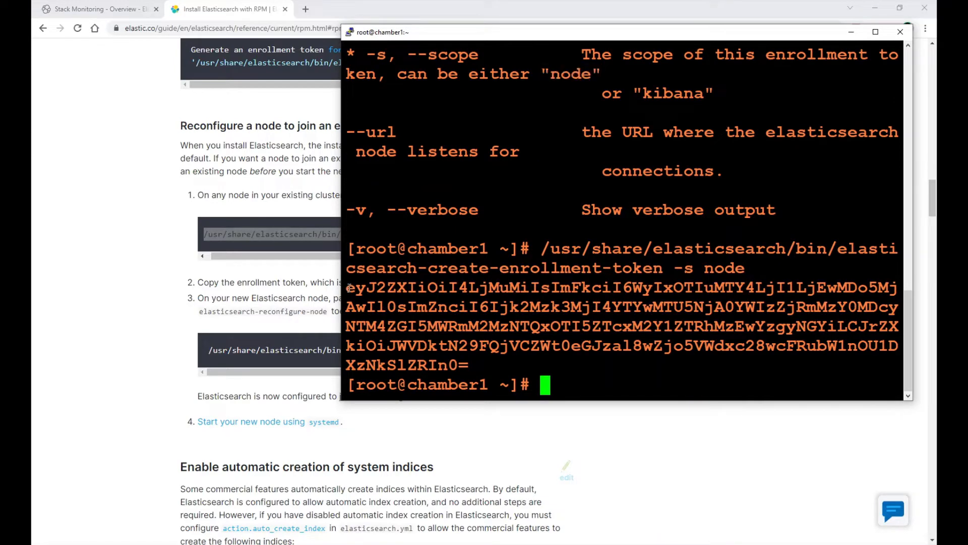
Step: Enter elasticsearch-reconfigure-node --enrollment-token on chamber3 up to the token argument
drag(346, 287, 468, 364)
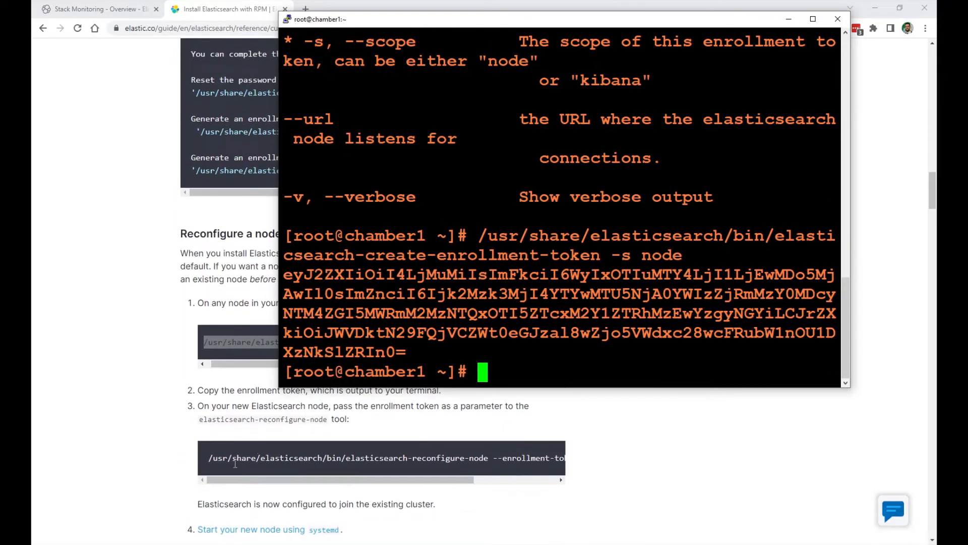
mouse_move(302, 402)
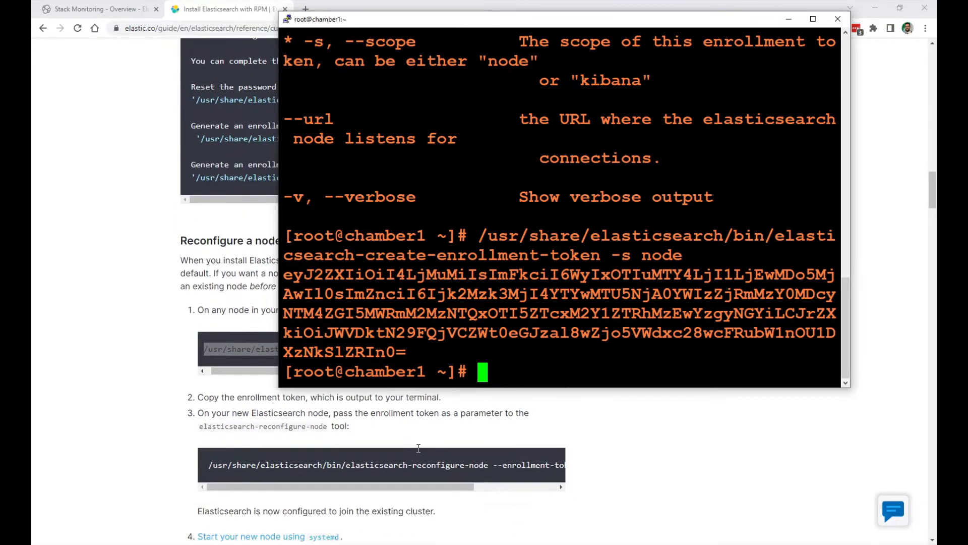
scroll(down, 3)
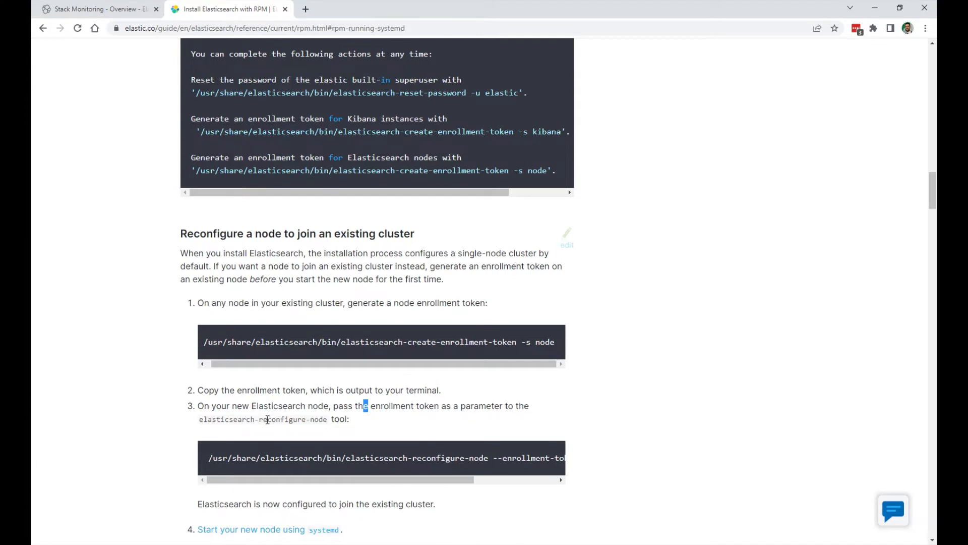
scroll(down, 3)
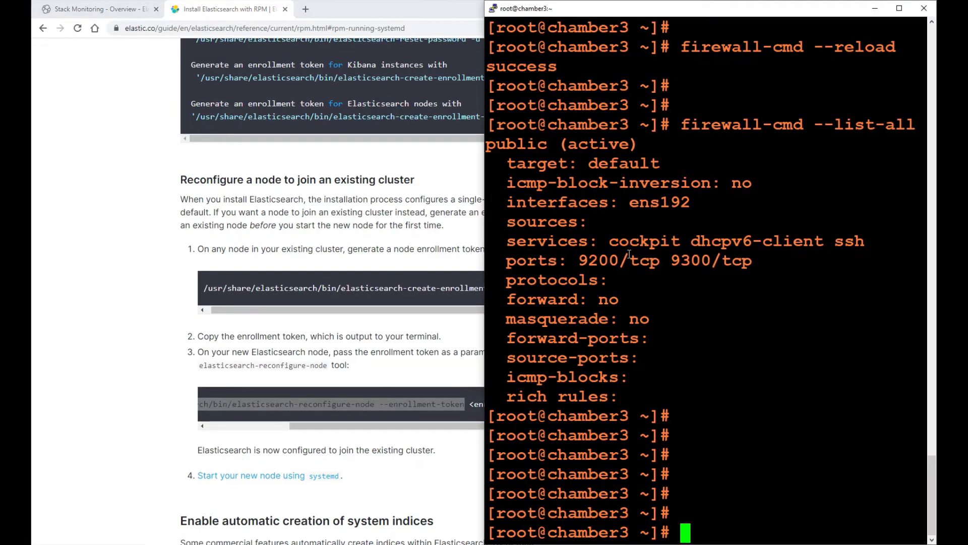
text(/usr/share/elasticsearch/bin/elasticsearch-reconfigure-node --enrollment-token)
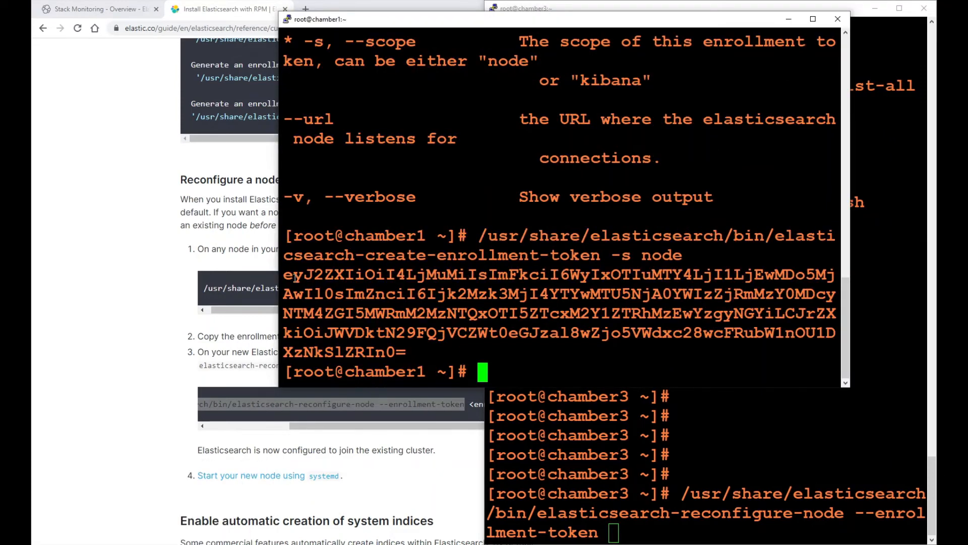
Step: Copy the node enrollment token from chamber1 and paste it into the chamber3 command
drag(285, 269, 405, 352)
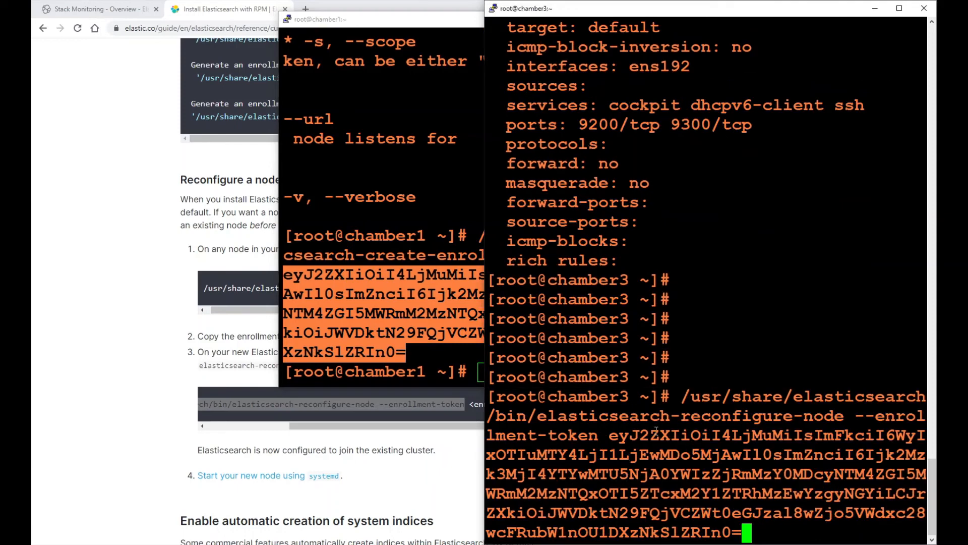
double_click(605, 415)
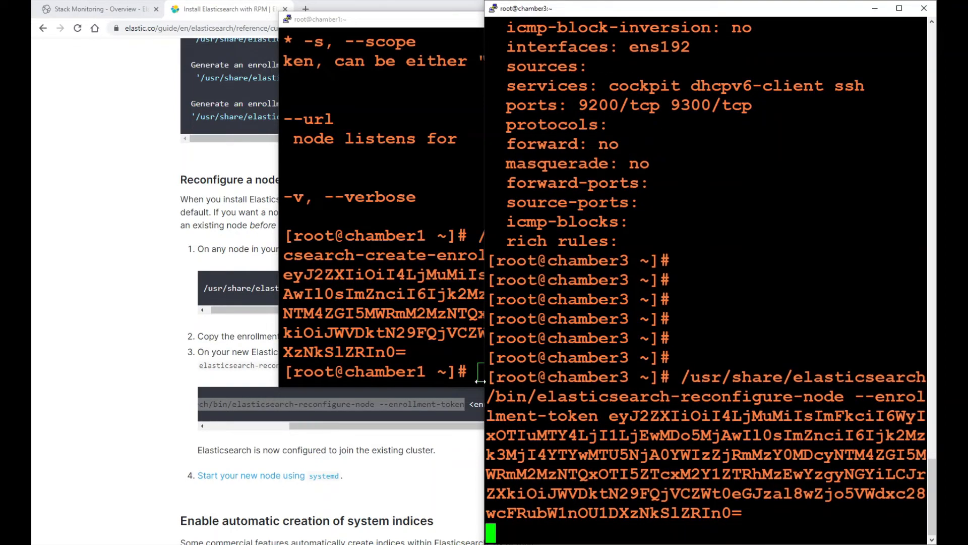
Step: Glance at the Kibana cluster overview, then answer y to reconfigure chamber3 into the existing cluster
click(96, 9)
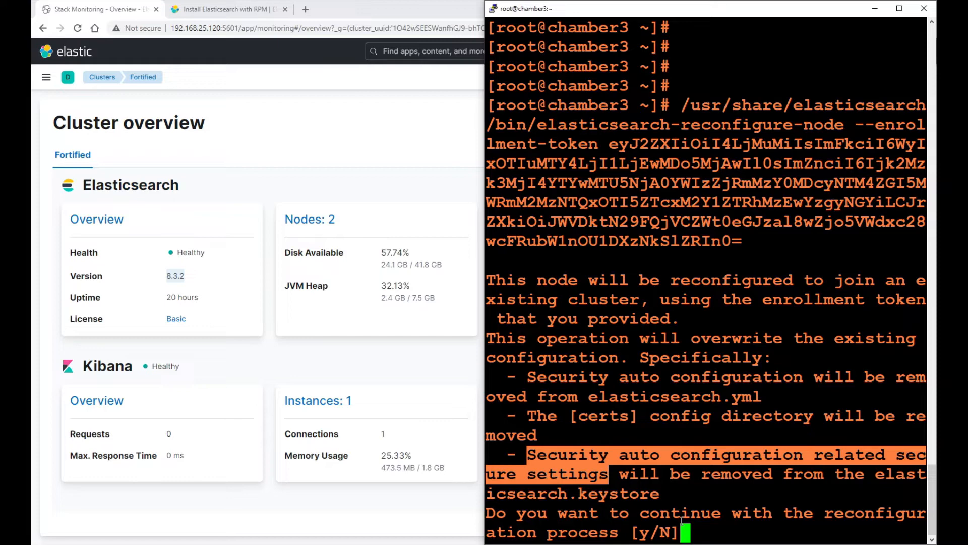
text(y)
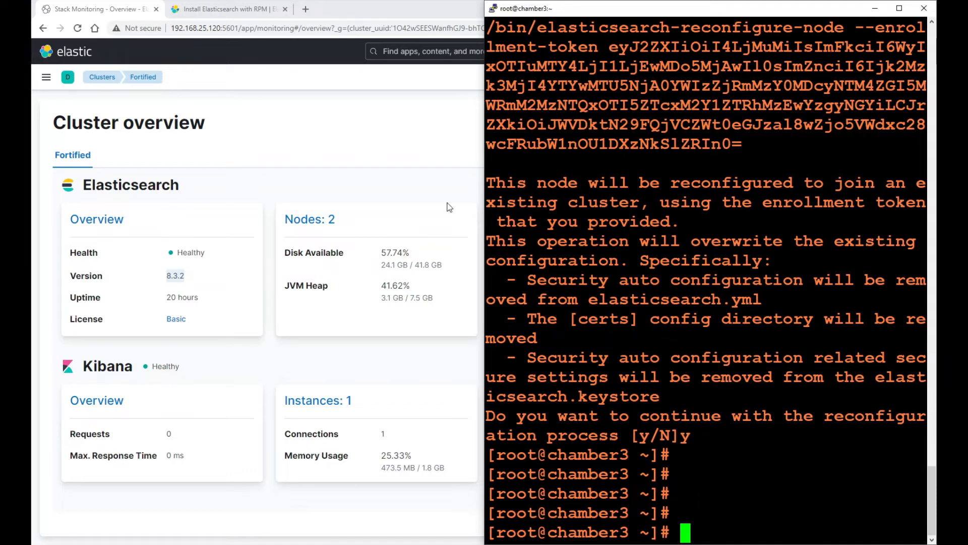
mouse_move(572, 331)
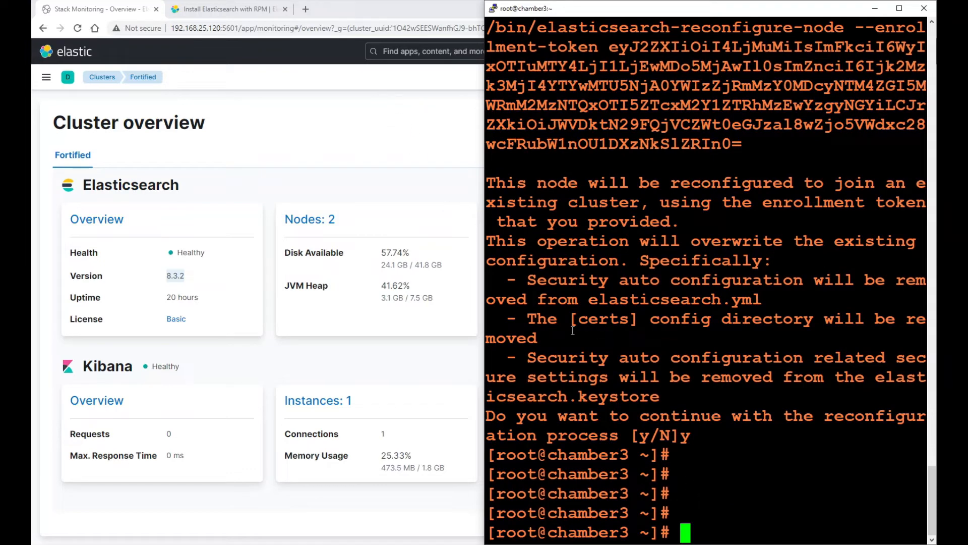
mouse_move(653, 190)
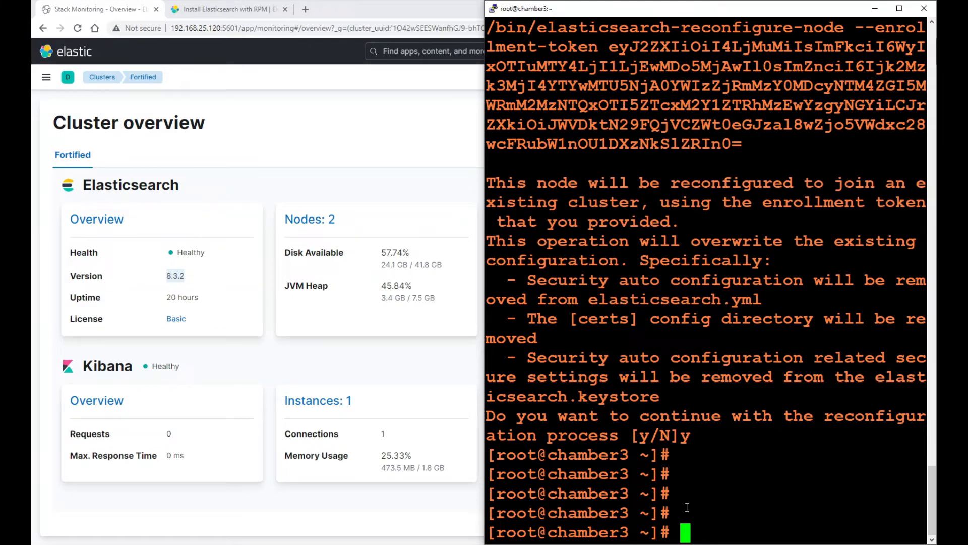
Step: Run systemctl daemon-reload, enable and start elasticsearch.service on chamber3, pasted from the docs
click(229, 9)
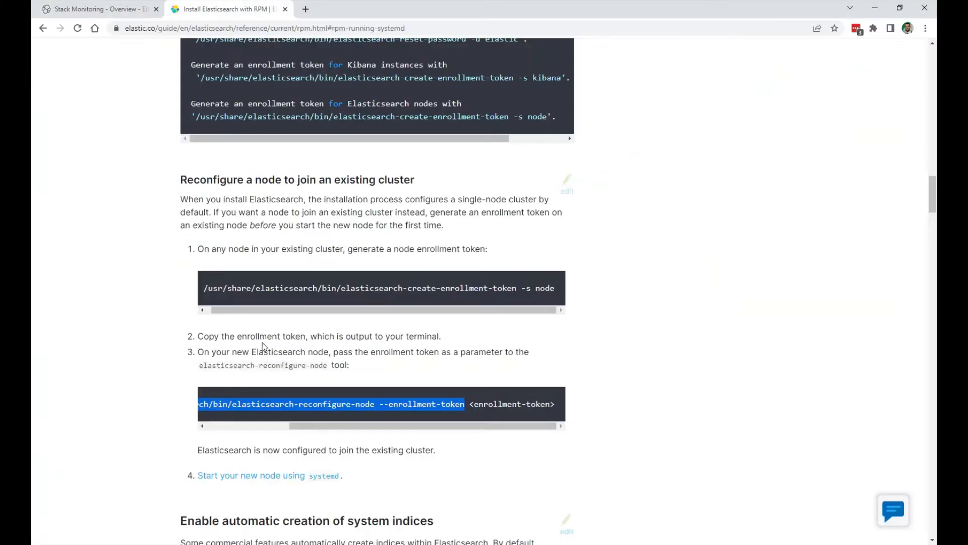
scroll(down, 3)
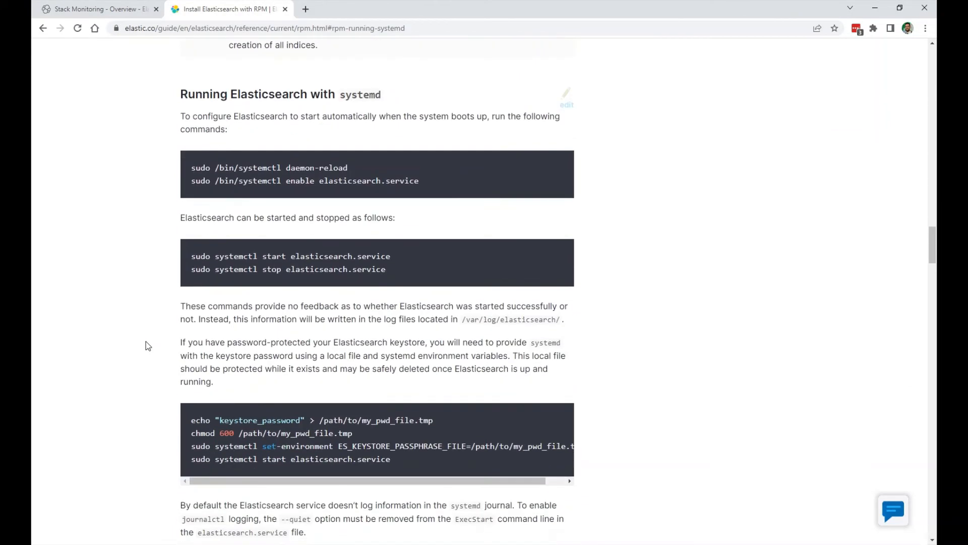
drag(216, 168, 331, 168)
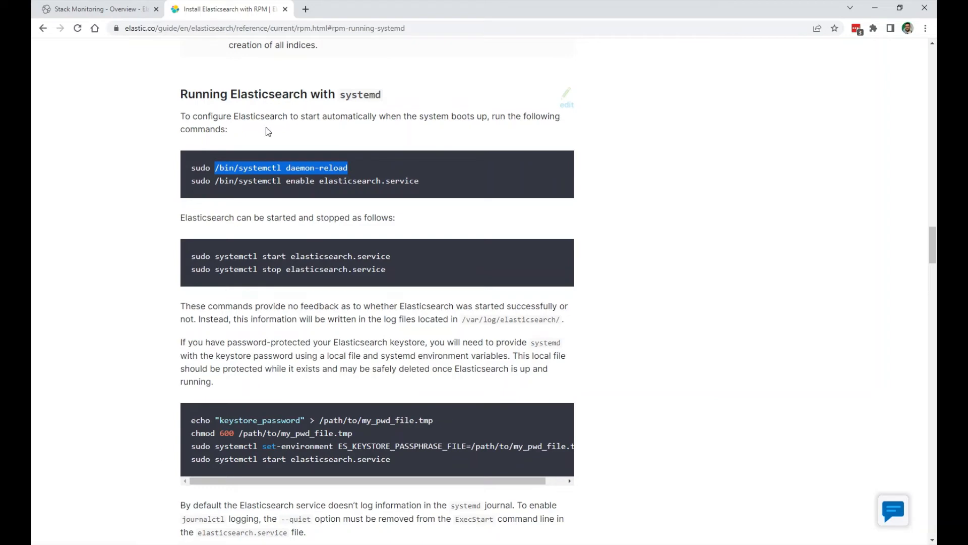
mouse_move(406, 17)
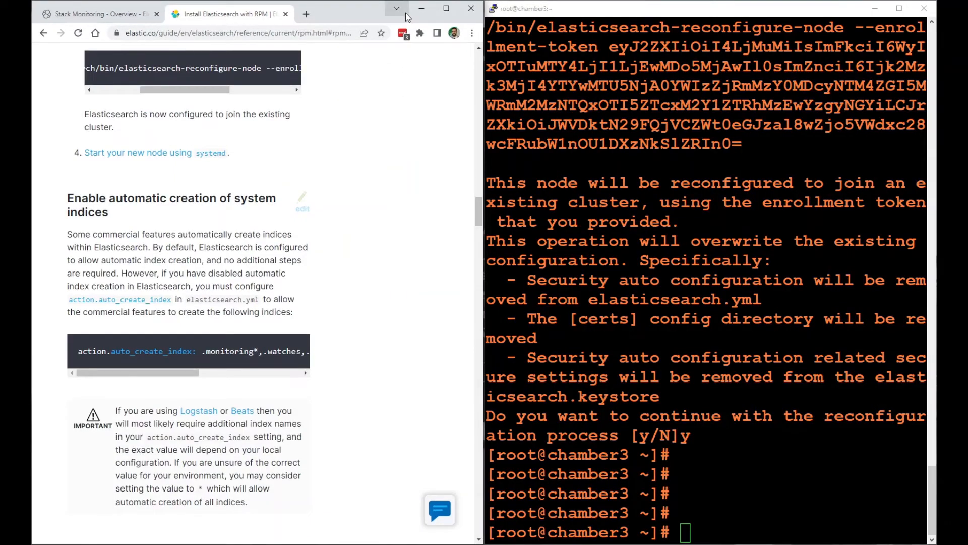
right_click(148, 300)
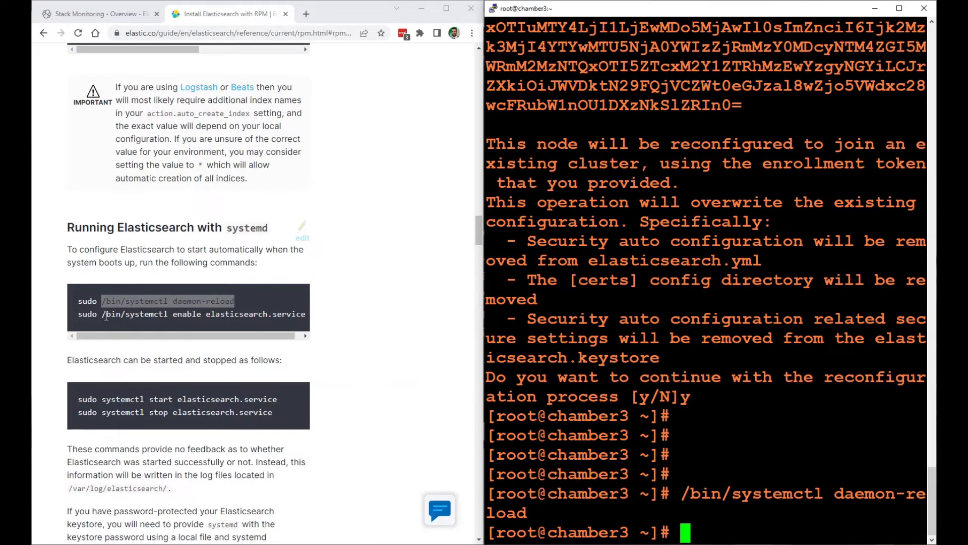
drag(95, 314, 300, 314)
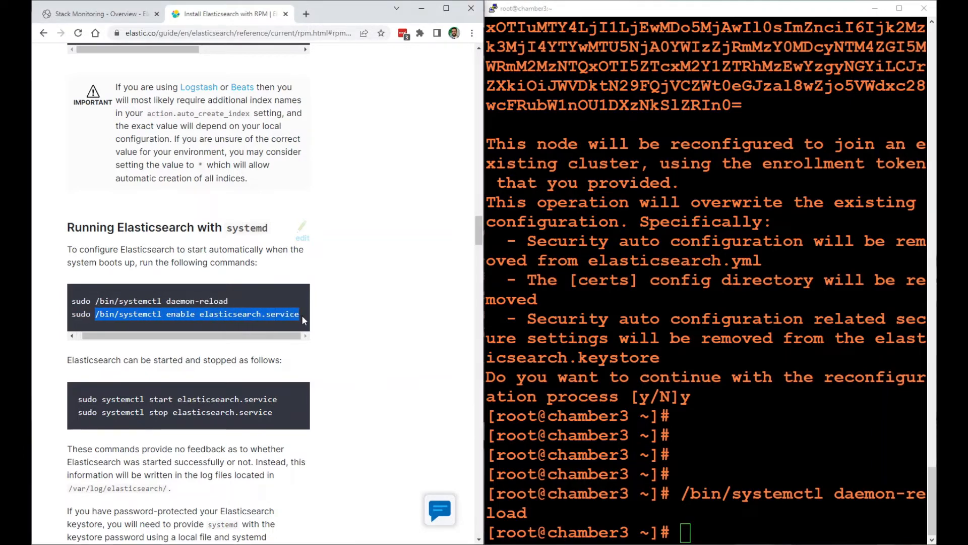
text(/bin/systemctl enable elasticsearch.service)
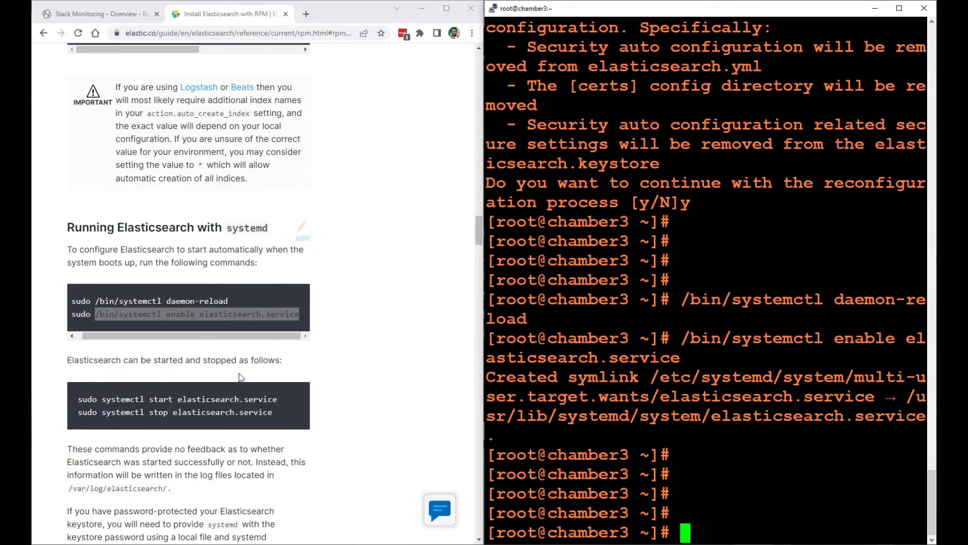
drag(101, 400, 192, 399)
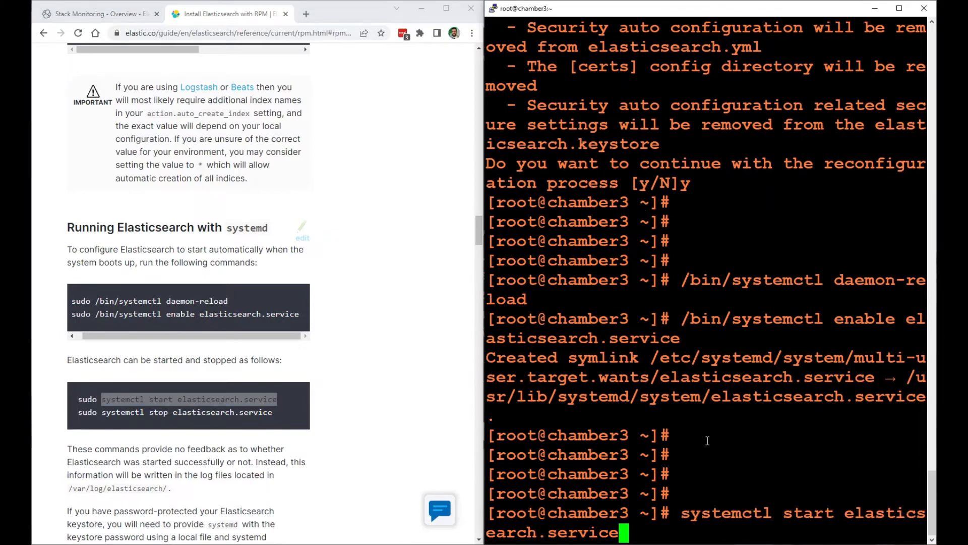
Step: Check systemctl status elasticsearch.service on chamber3, confirming it is active (running)
click(92, 13)
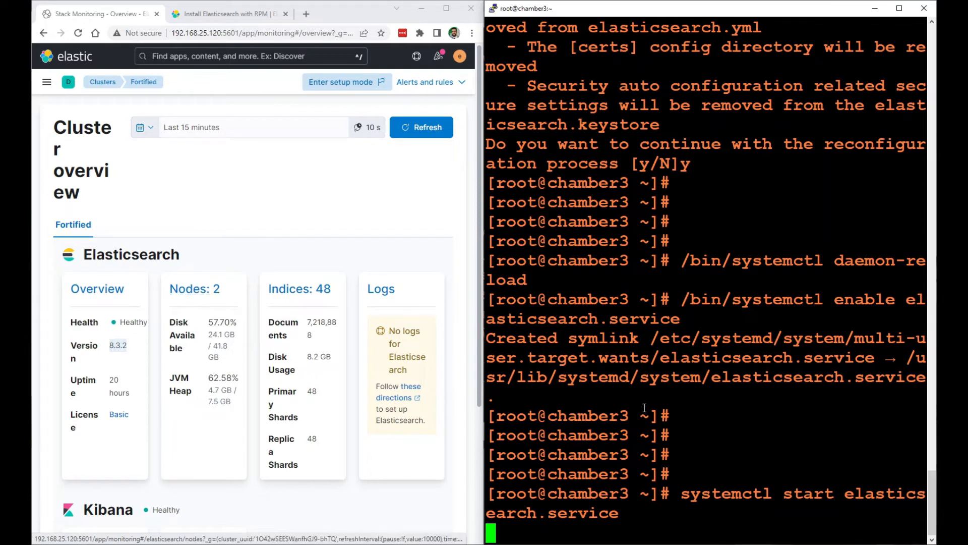
text(s)
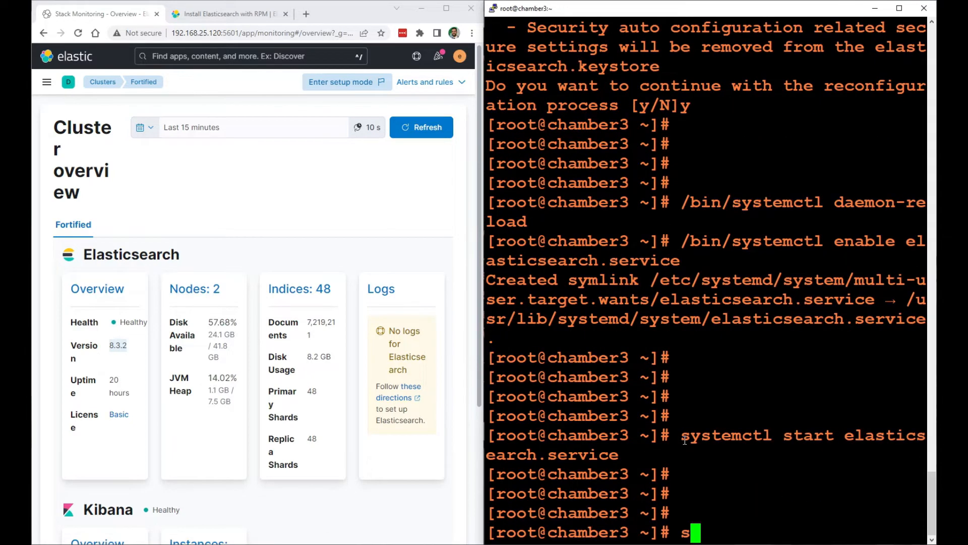
text(ystemctl status)
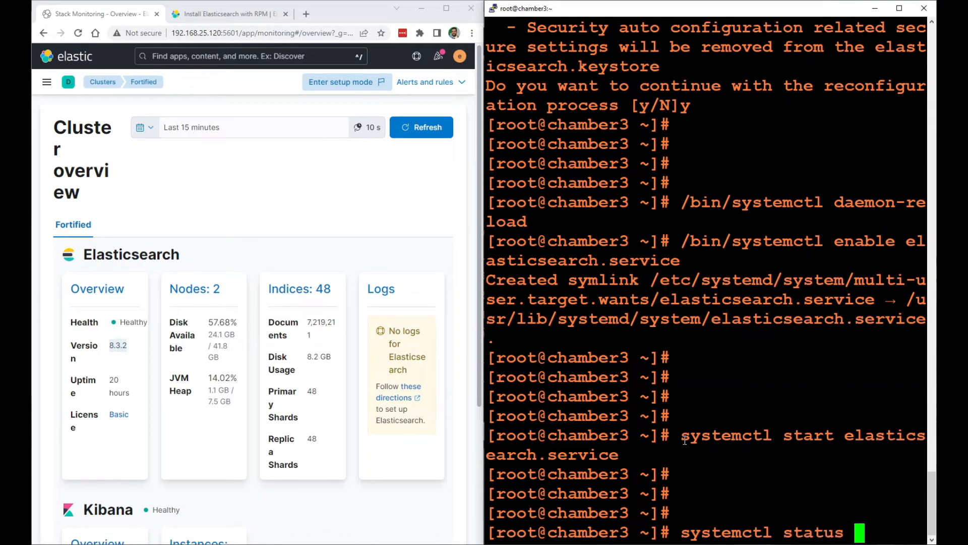
text(elasticsearch.service)
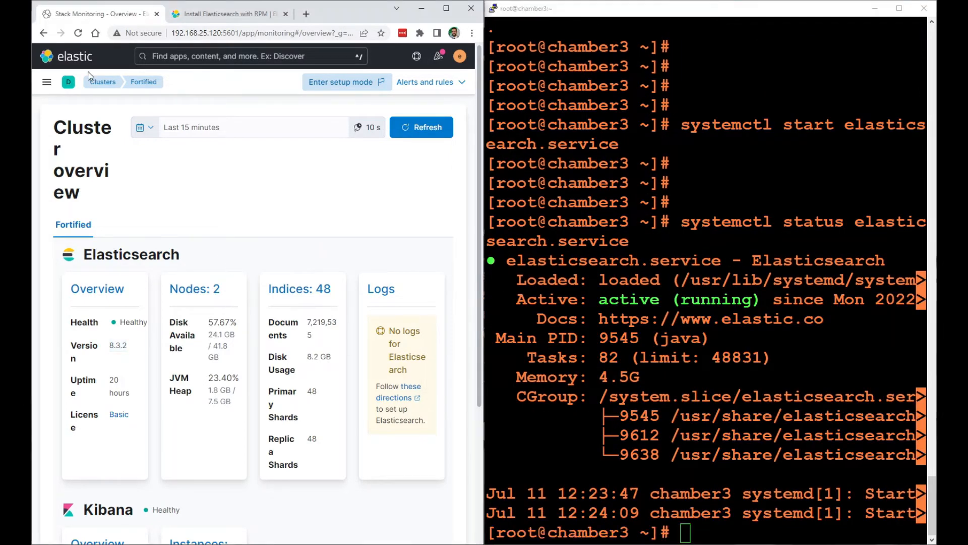
Step: Refresh the Fortified cluster overview, view the Elasticsearch nodes list and enter setup mode
click(374, 127)
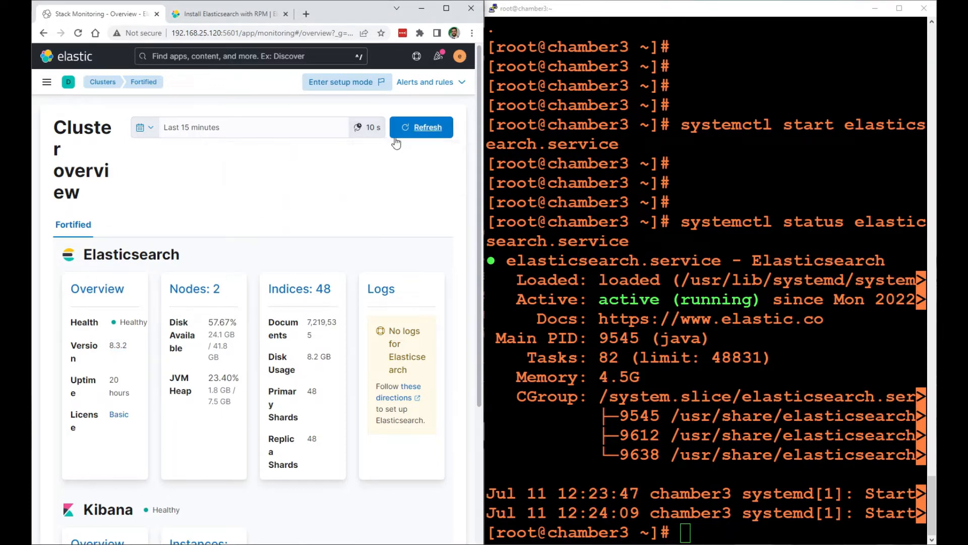
click(421, 127)
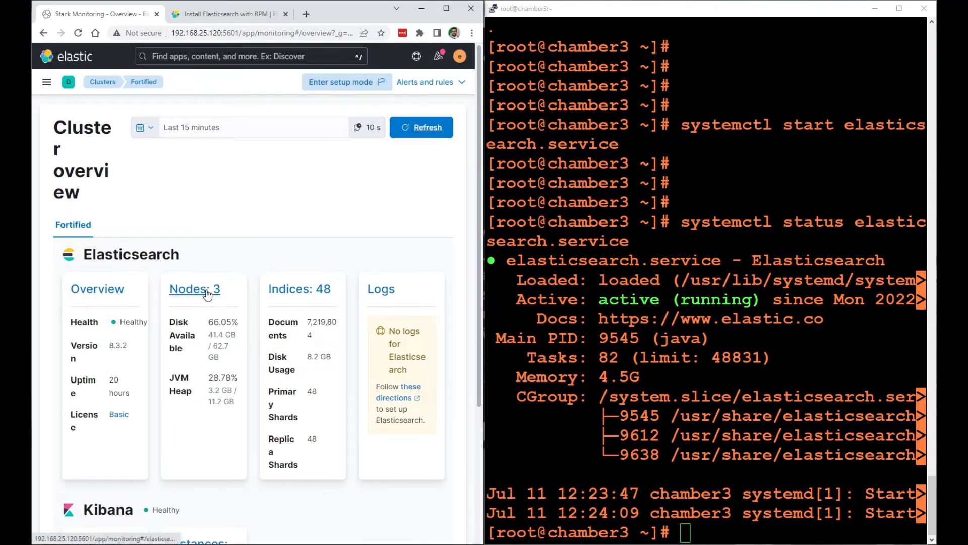
click(195, 289)
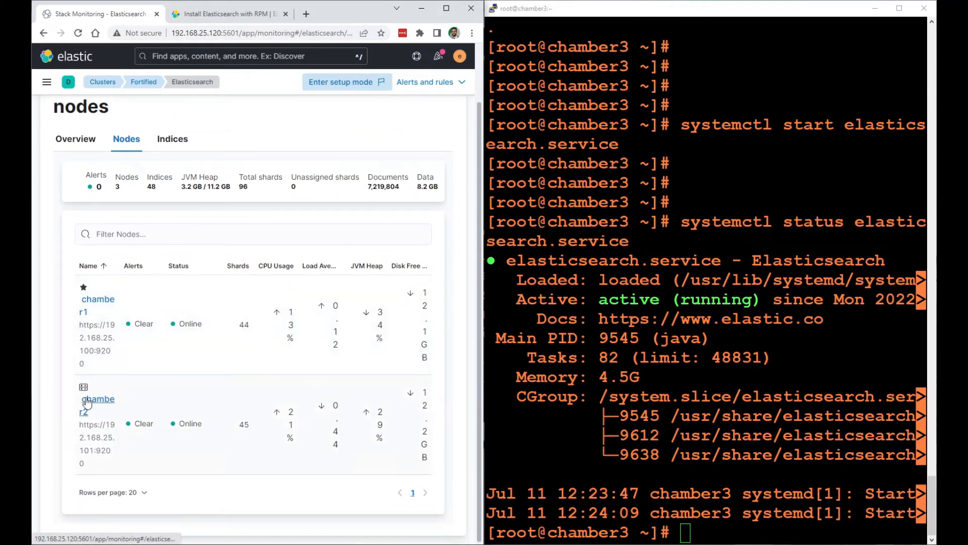
mouse_move(303, 114)
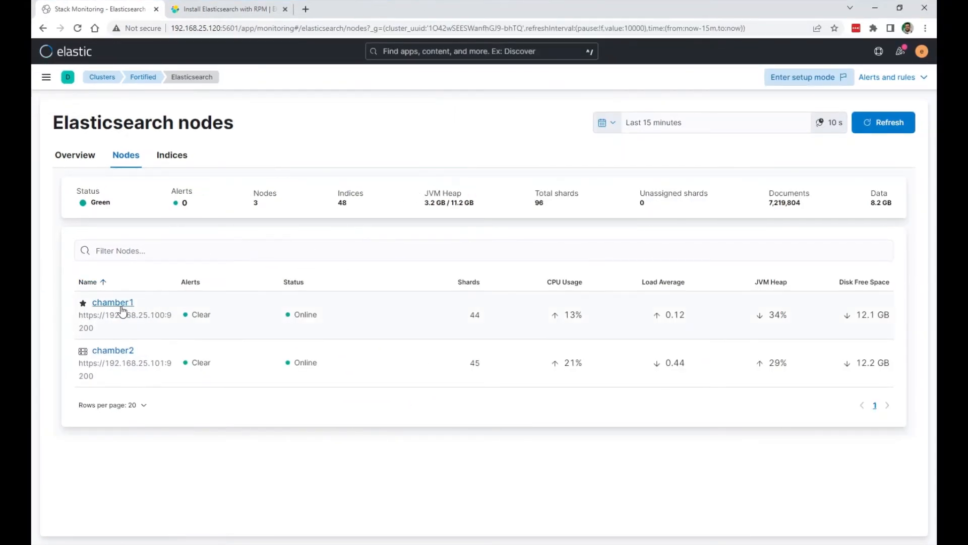
click(803, 77)
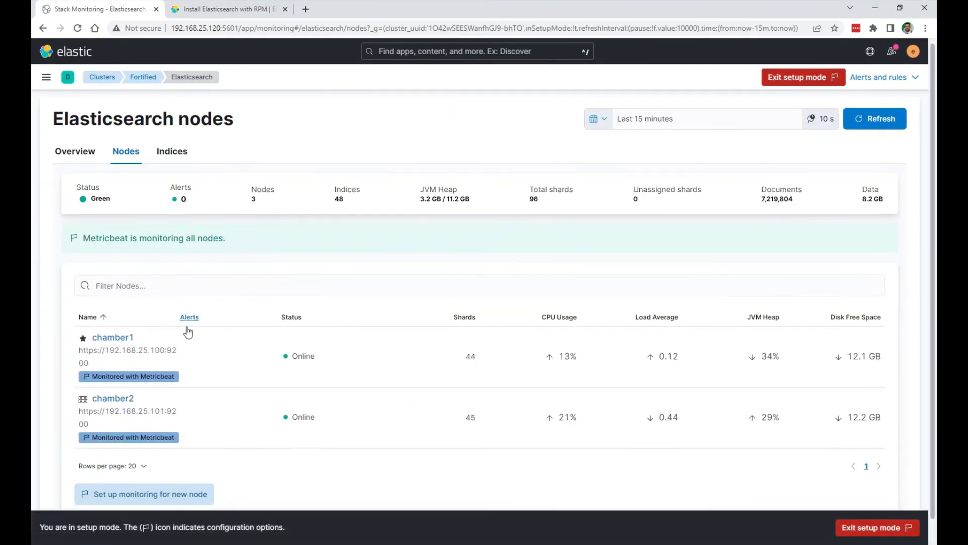
Step: Exit setup mode and shrink the browser to half the screen beside the chamber3 terminal
scroll(down, 3)
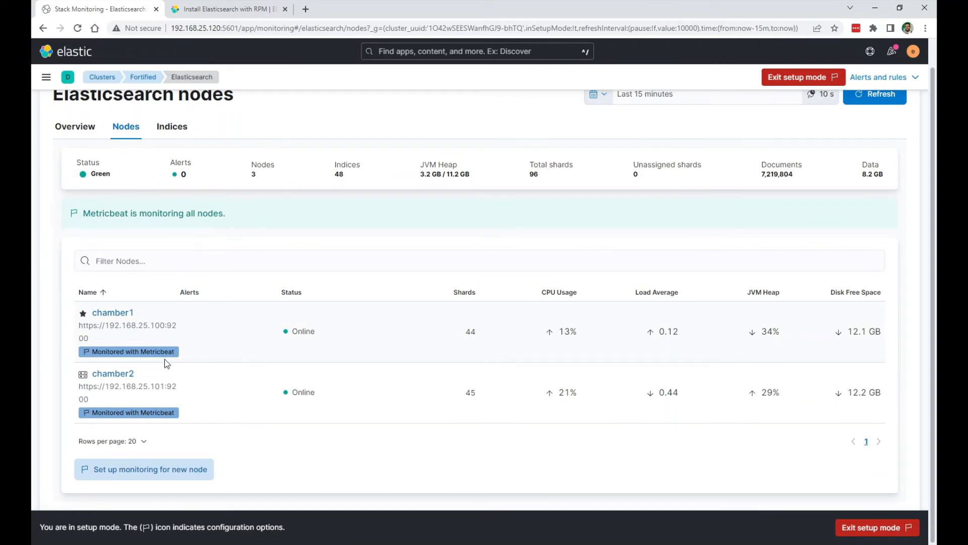
mouse_move(145, 359)
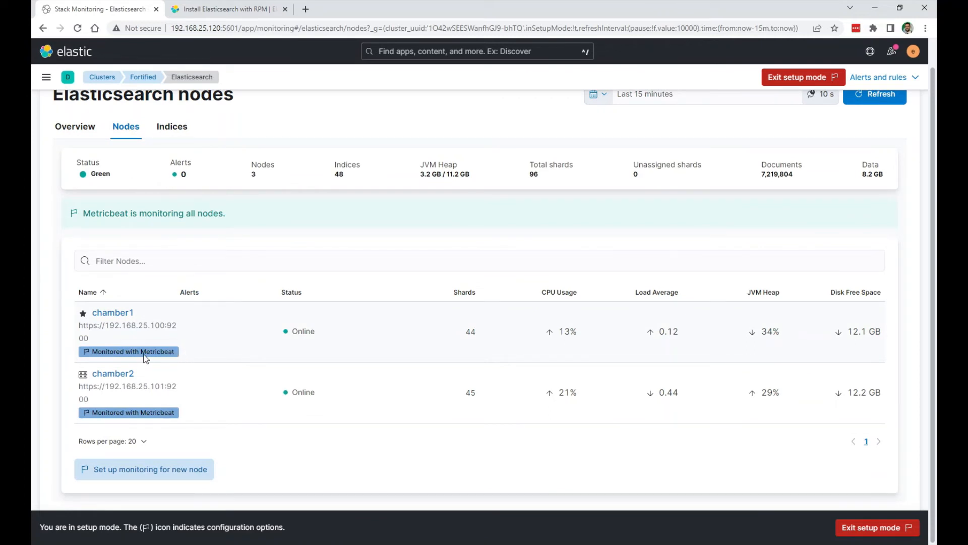
mouse_move(169, 358)
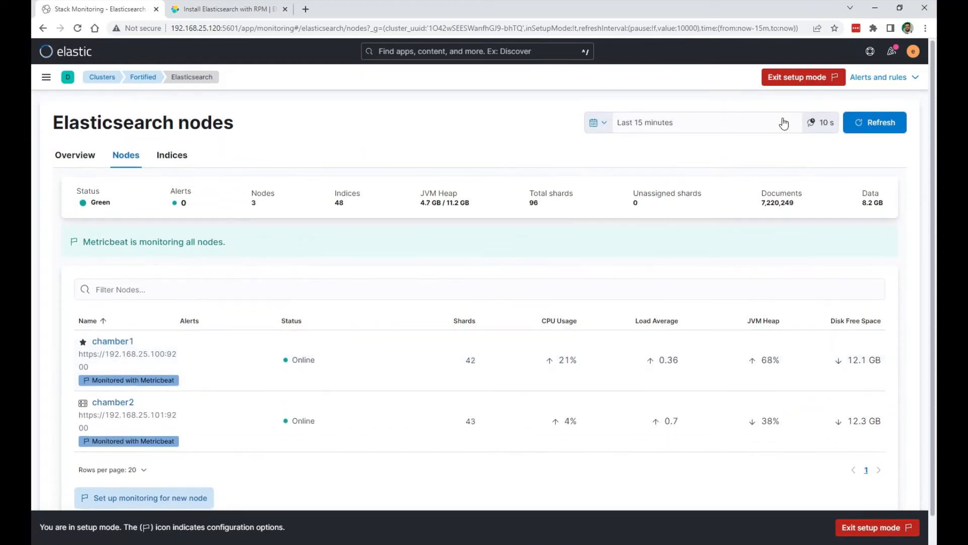
click(796, 76)
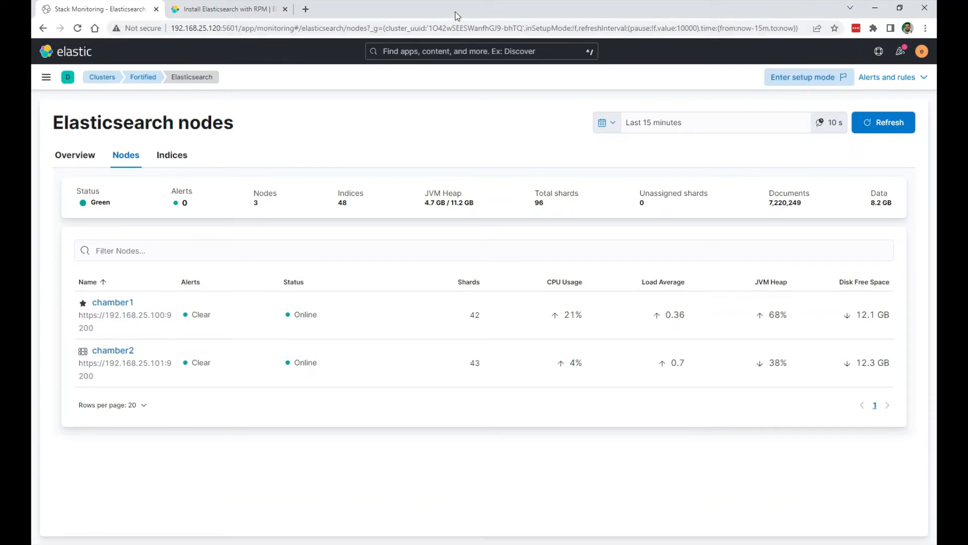
click(447, 6)
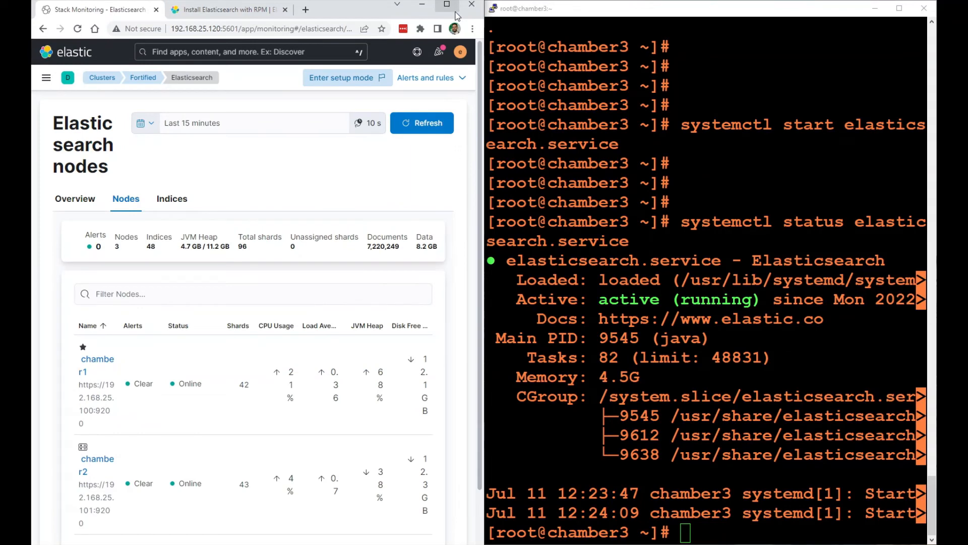
Step: Run 'service metricbeat start' in the chamber3 SSH session and check it reports OK
click(101, 78)
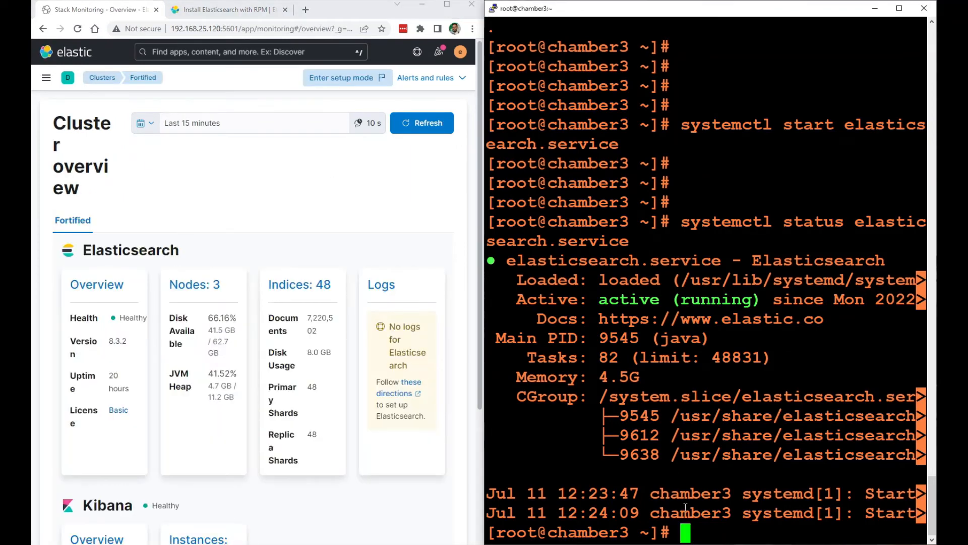
double_click(584, 533)
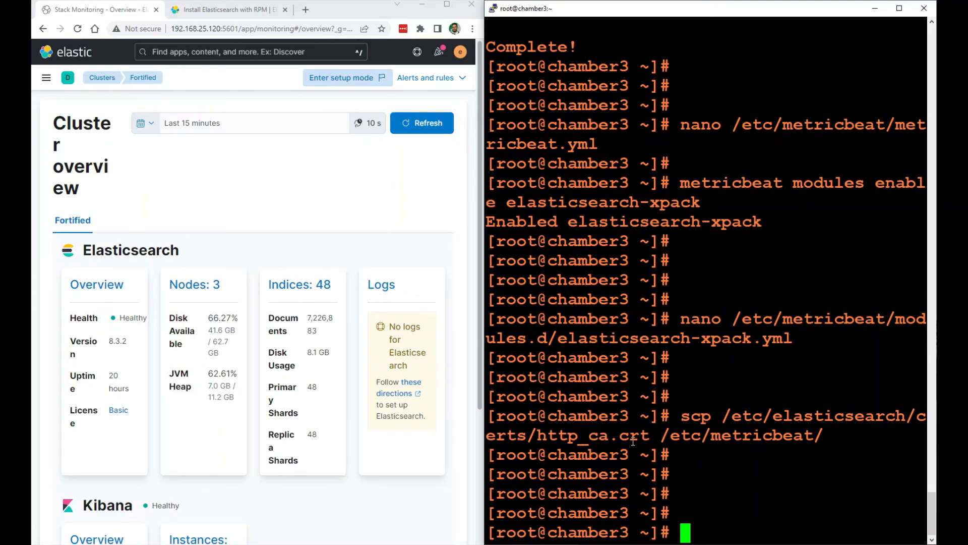
text(service)
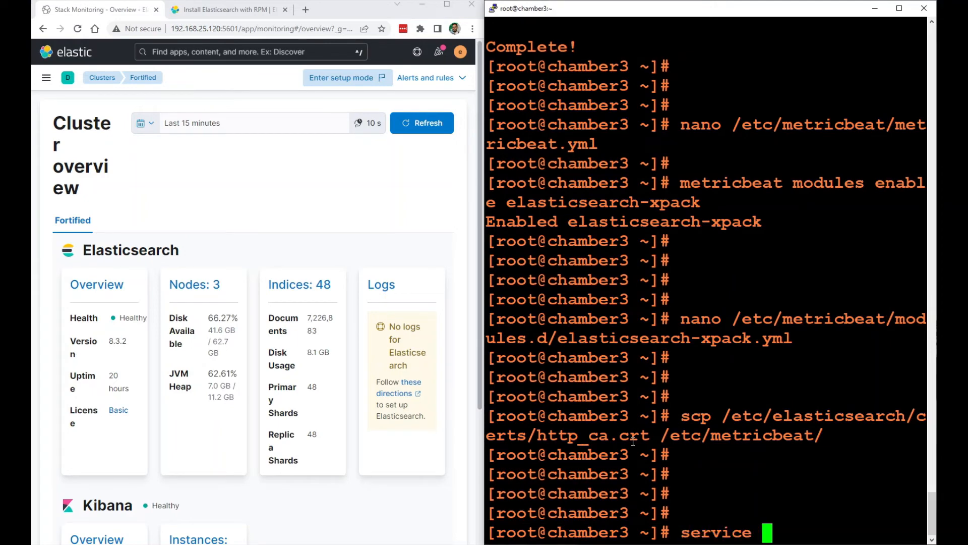
text(start)
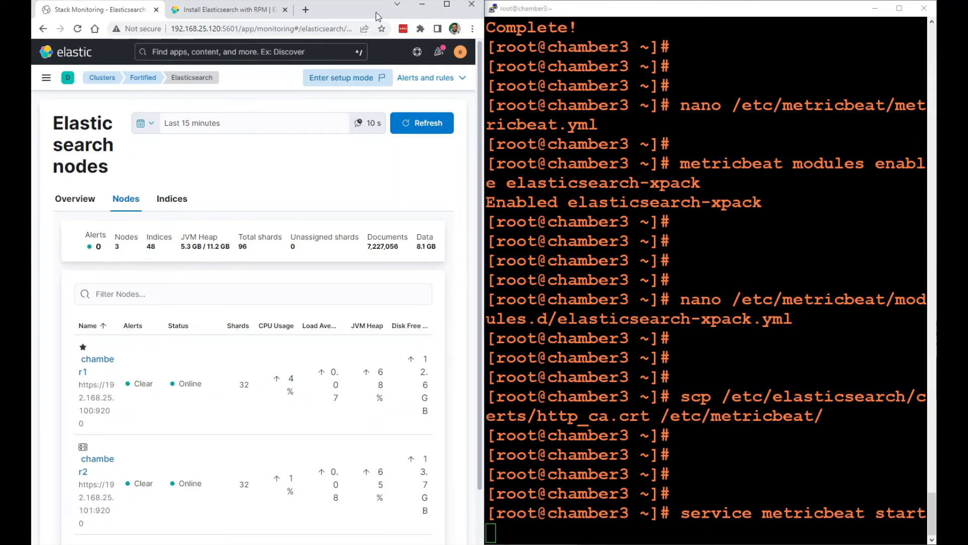
Step: Begin entering a systemctl status command in the chamber3 terminal
scroll(down, 3)
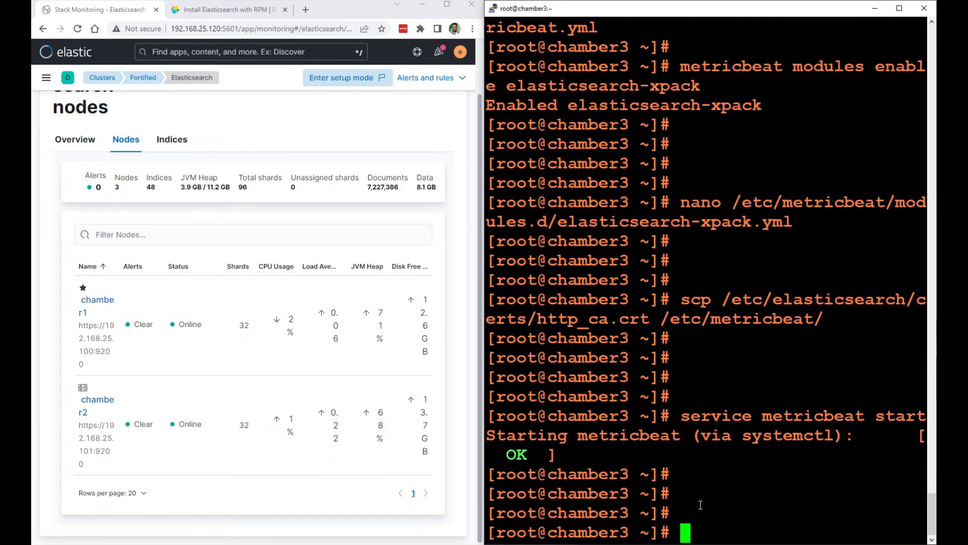
text(system)
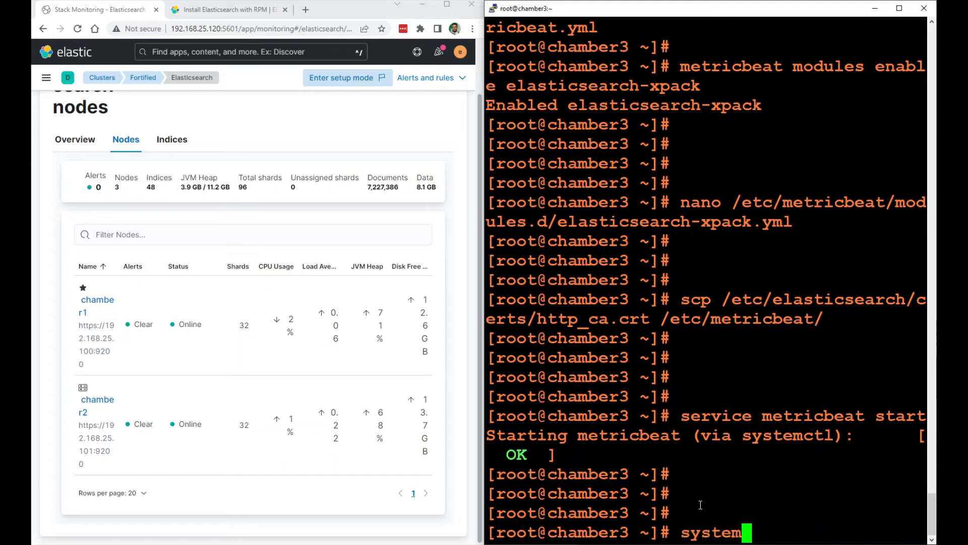
text(ctl s)
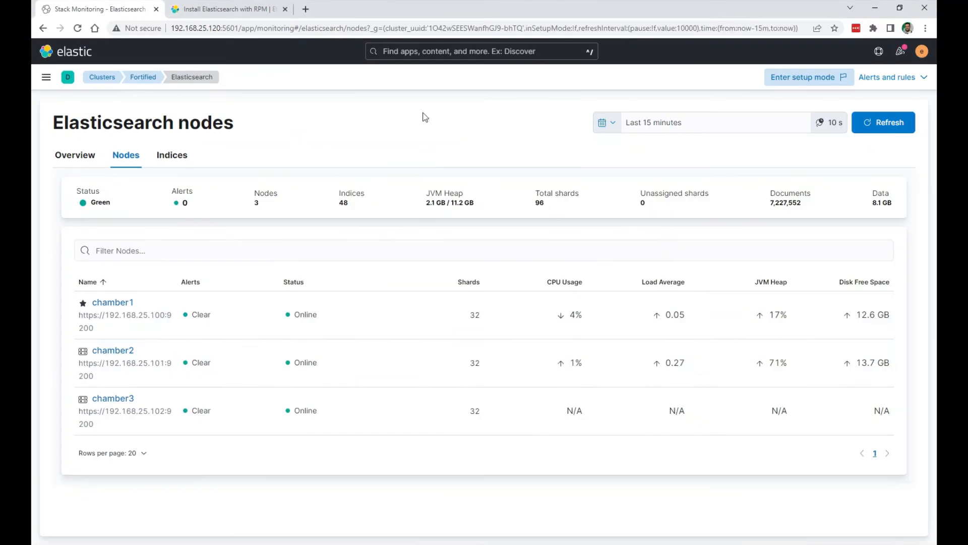
mouse_move(112, 398)
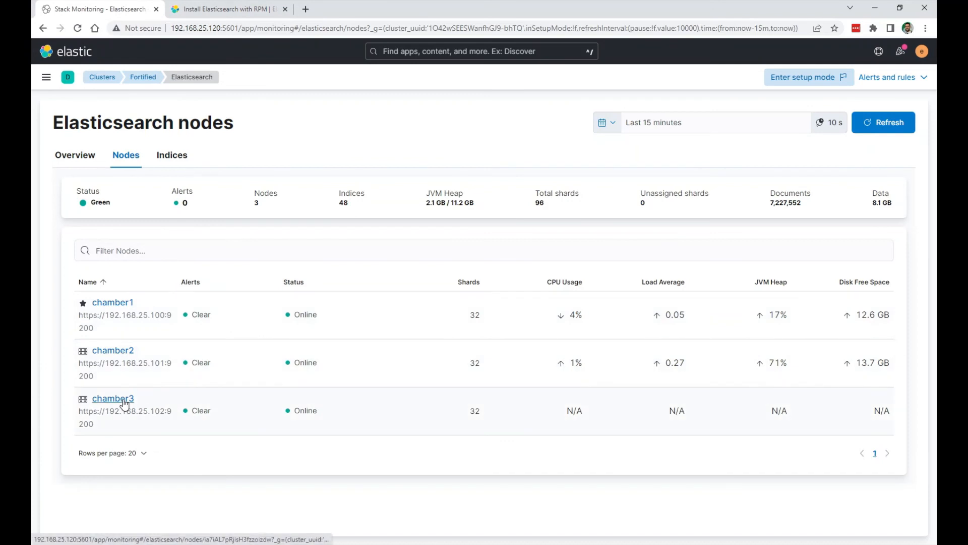
Step: View chamber3's node details, then navigate back up to the Fortified cluster overview
click(111, 398)
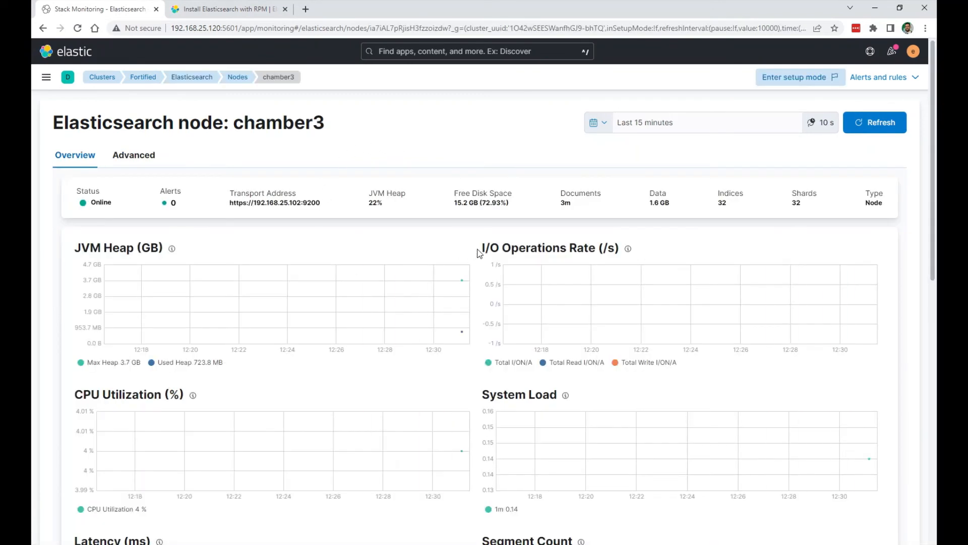
mouse_move(133, 155)
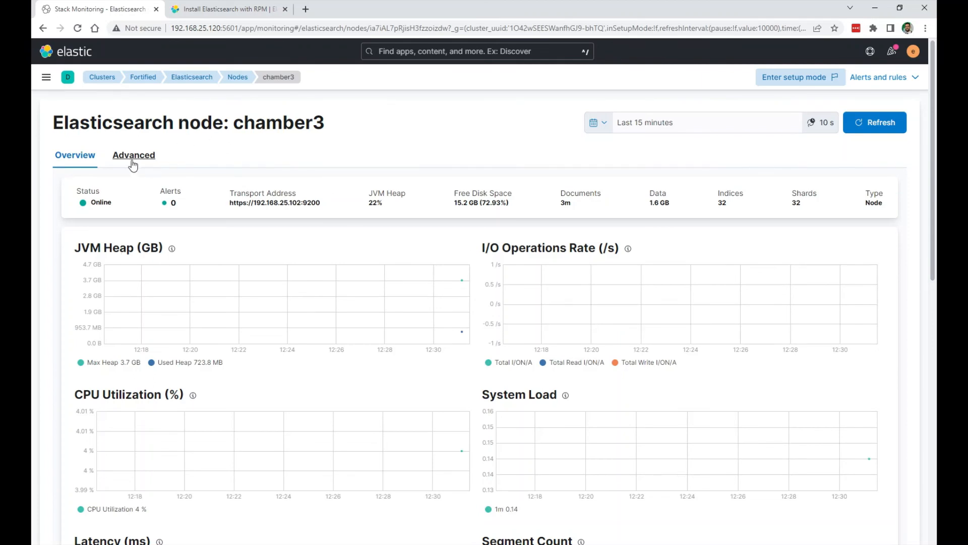
click(191, 77)
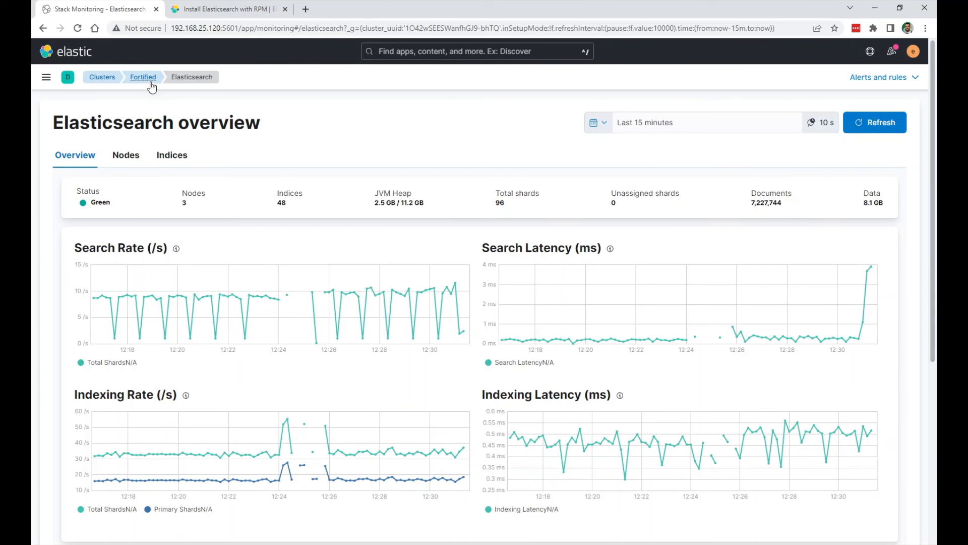
click(143, 77)
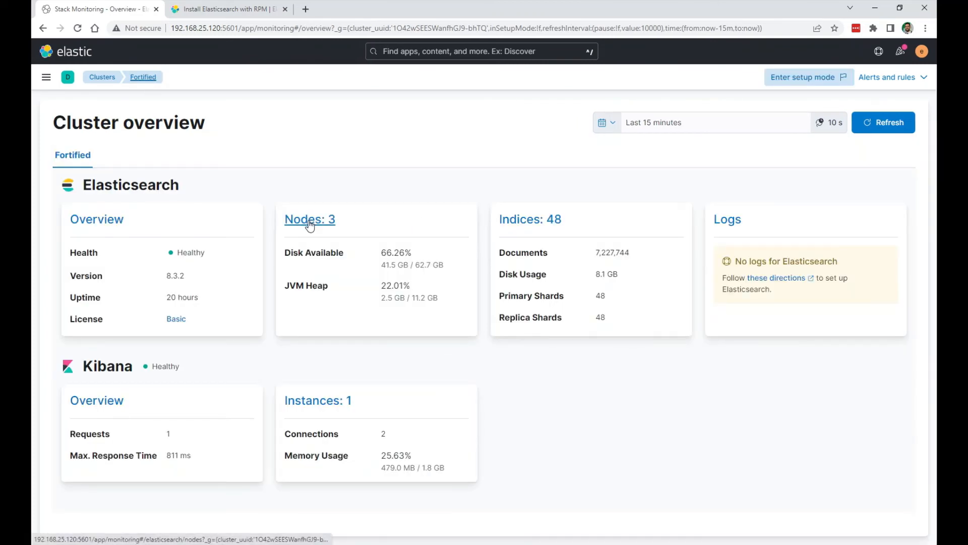
mouse_move(309, 219)
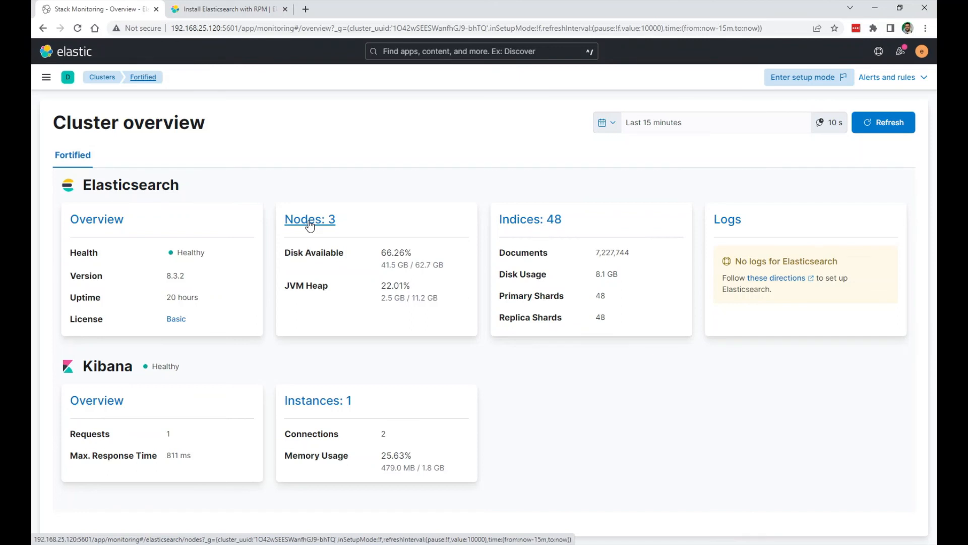
Step: View the 3-node list in setup mode showing chamber1, chamber2 and chamber3 monitored and online
click(310, 219)
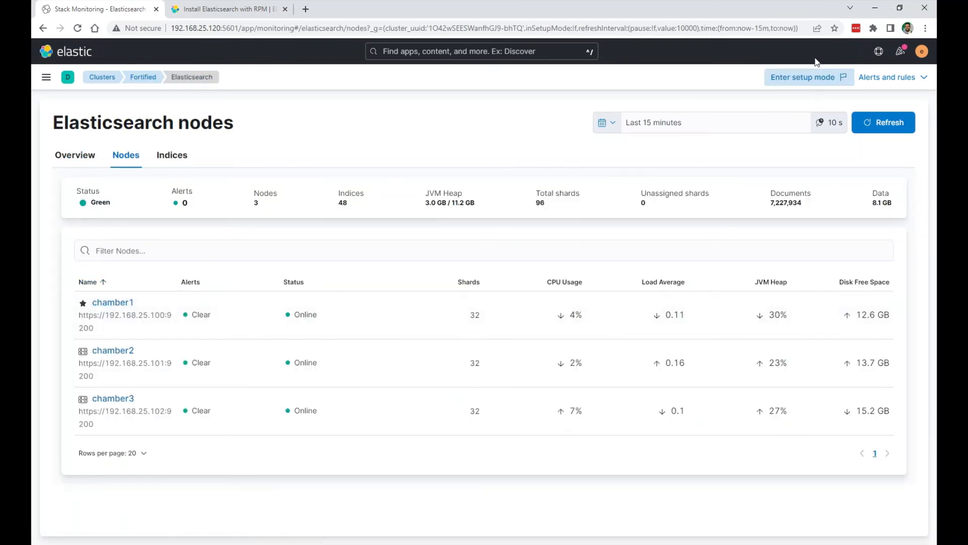
click(802, 77)
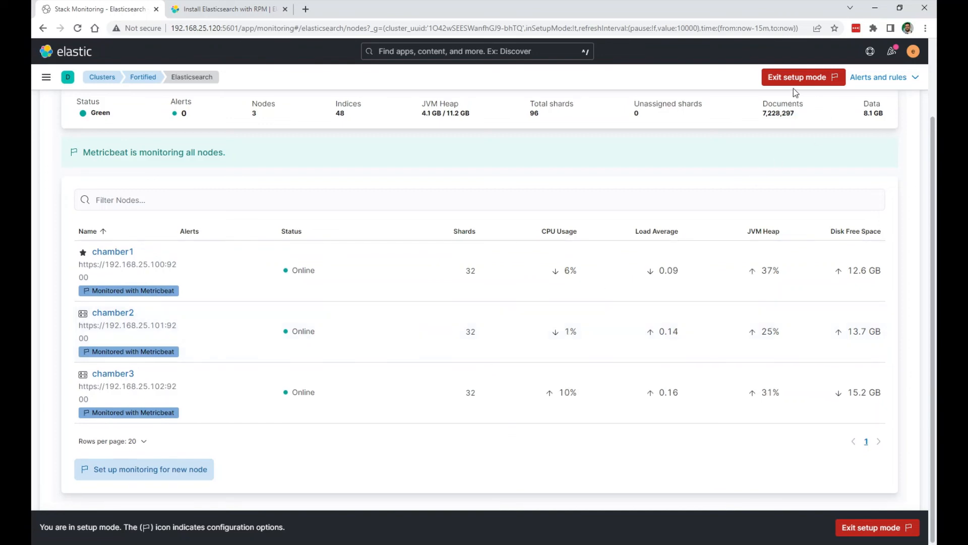
Step: Exit setup mode and return to the Fortified overview reporting 3 nodes and 48 indices
click(797, 77)
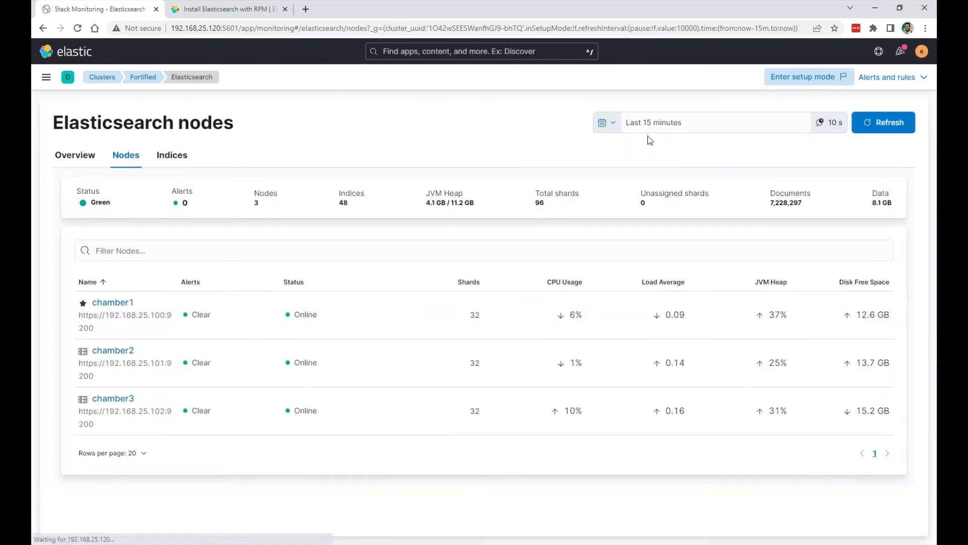
click(75, 156)
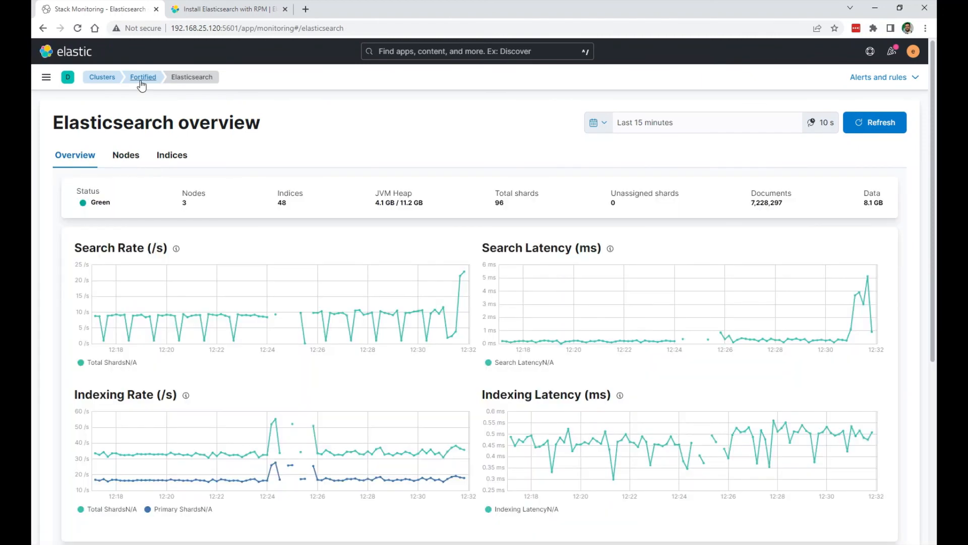
click(143, 76)
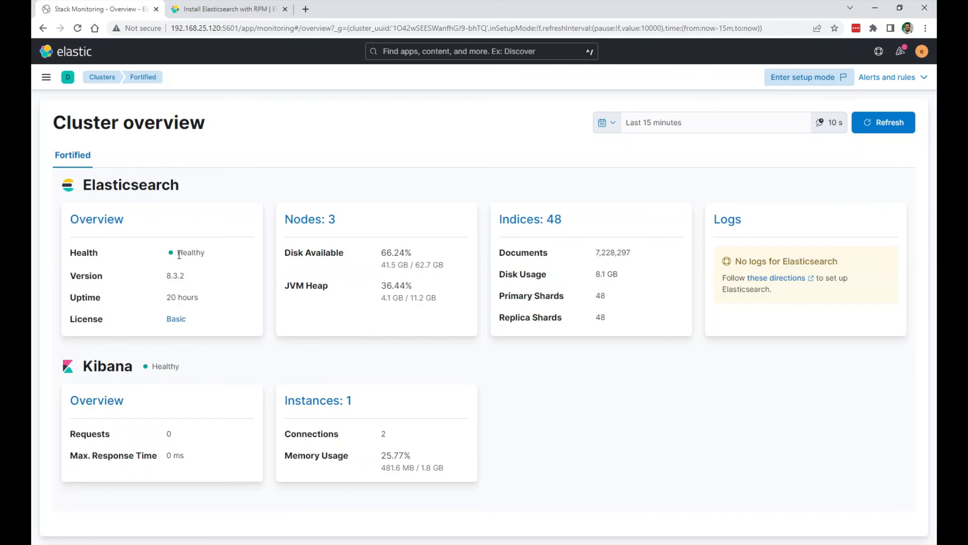
mouse_move(204, 253)
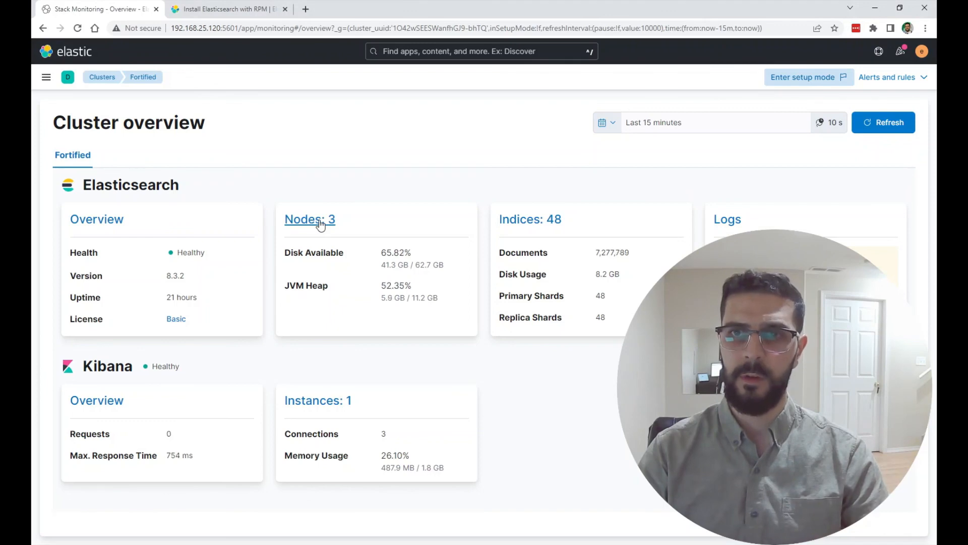
mouse_move(416, 264)
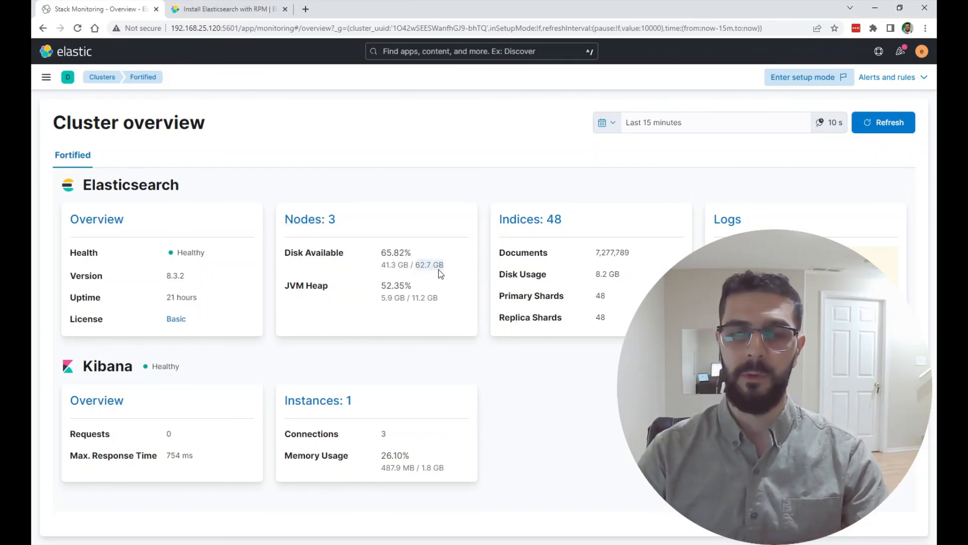
mouse_move(622, 281)
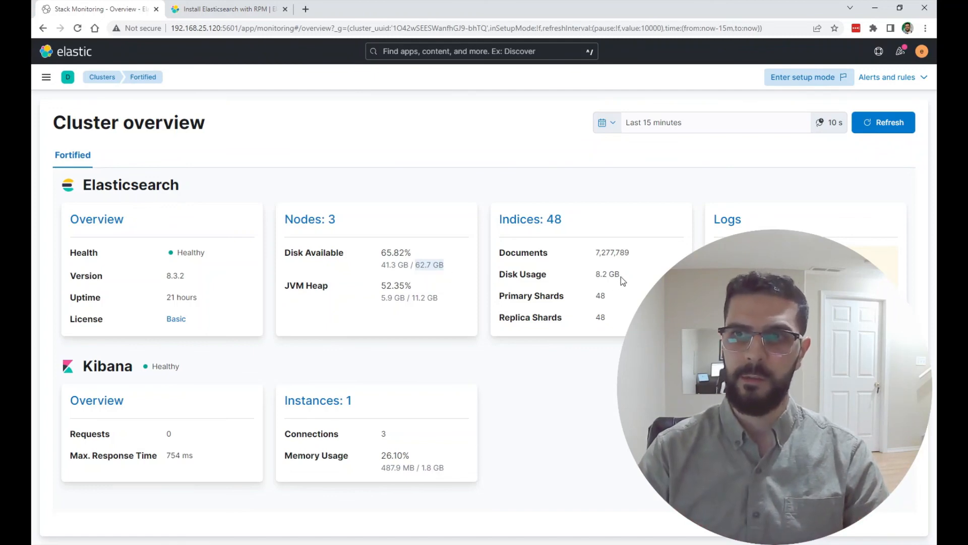
mouse_move(579, 284)
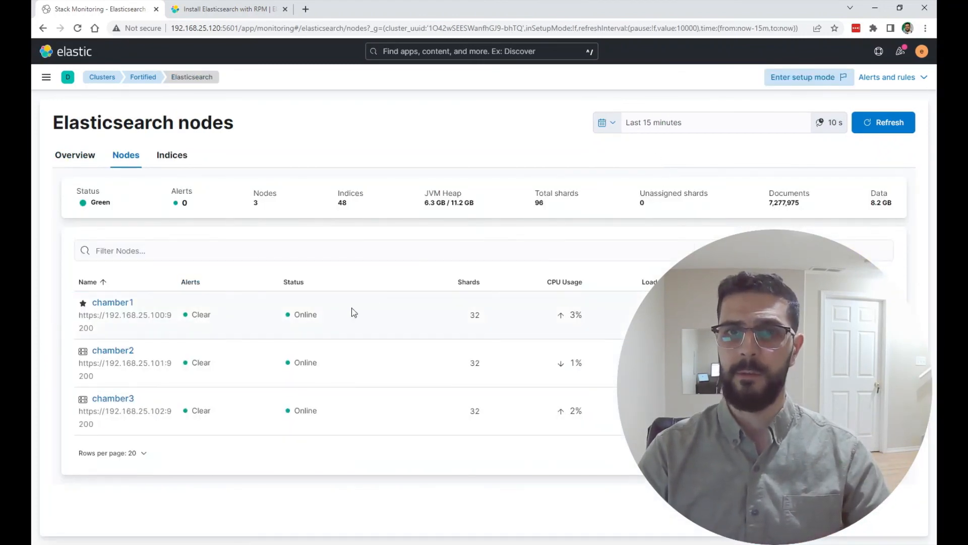
mouse_move(107, 358)
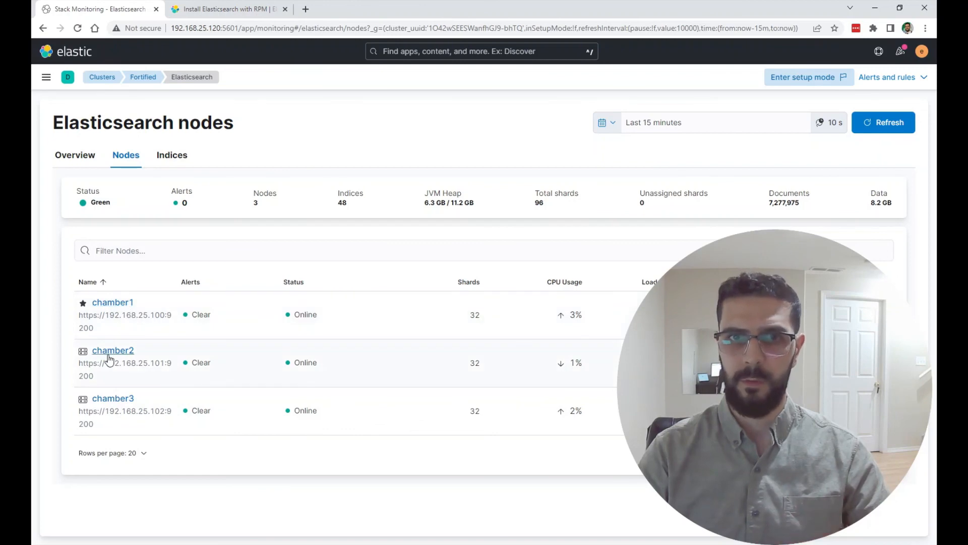
mouse_move(351, 355)
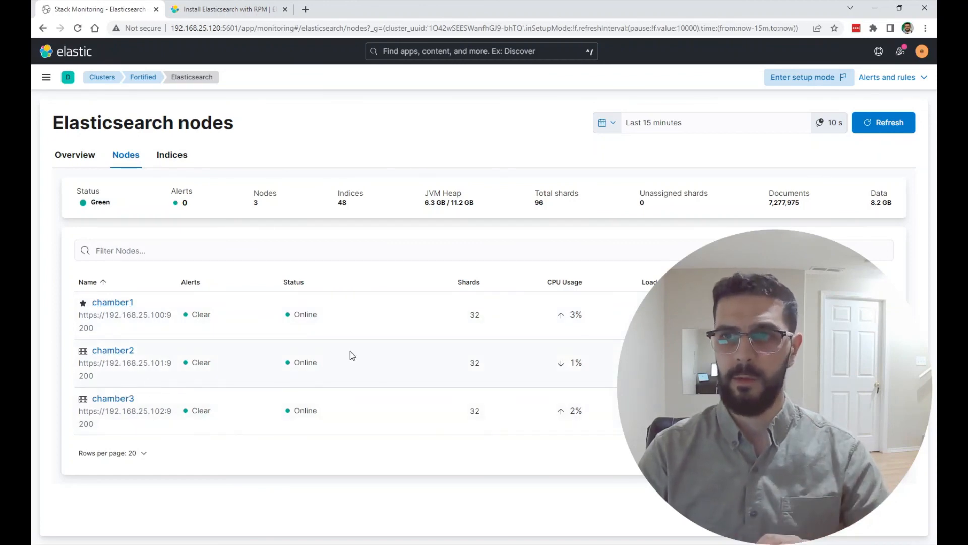